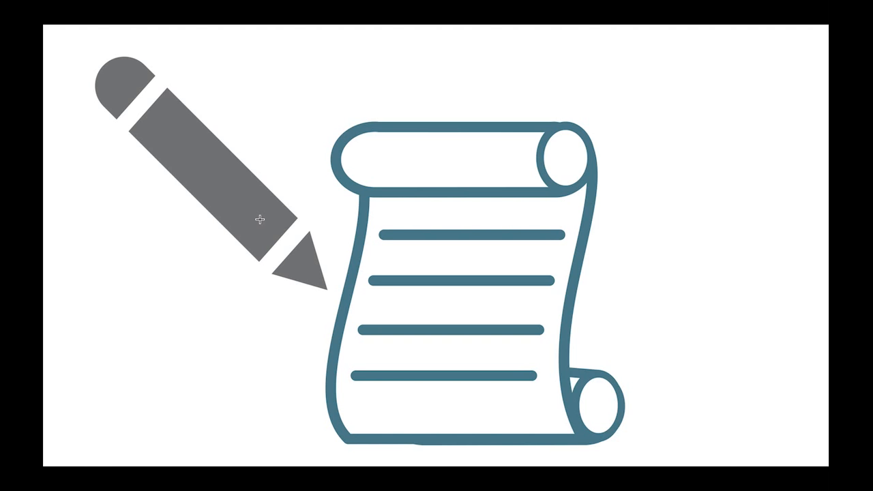
mouse_move(423, 280)
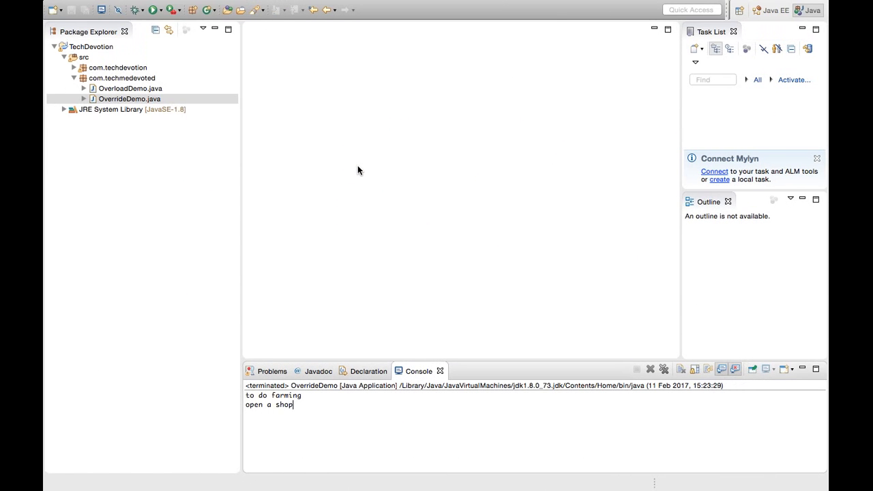
mouse_move(137, 67)
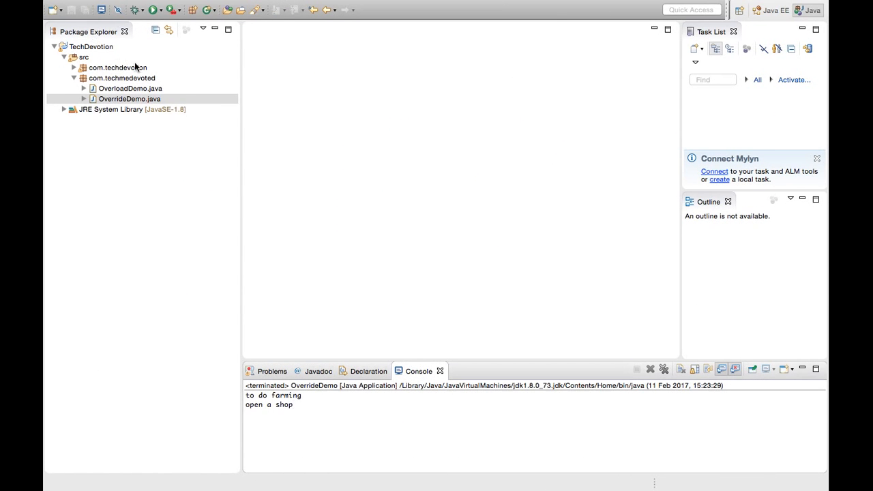
mouse_move(136, 90)
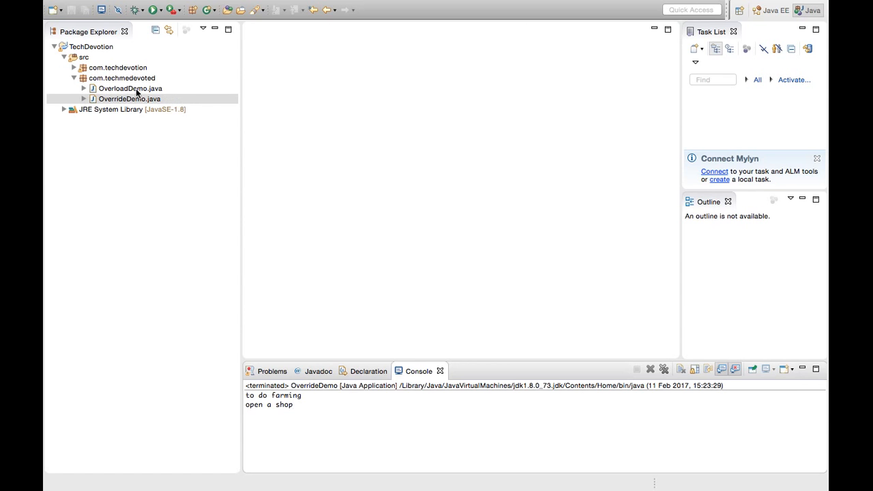
mouse_move(102, 52)
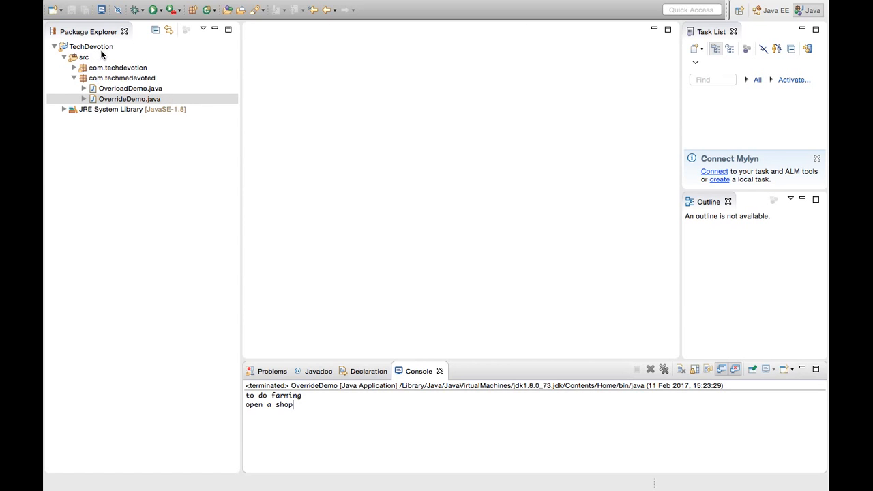
mouse_move(131, 96)
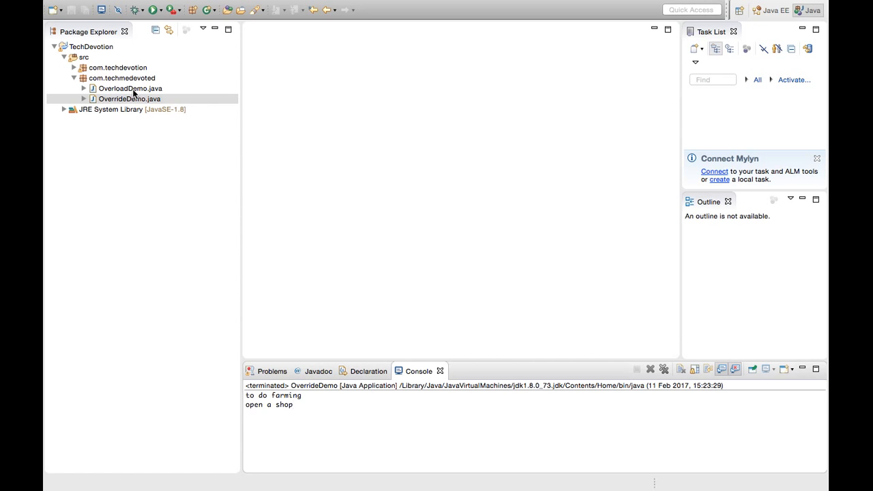
Open OverloadDemo.java in the editor and select the no-argument pencil() method.
double_click(131, 87)
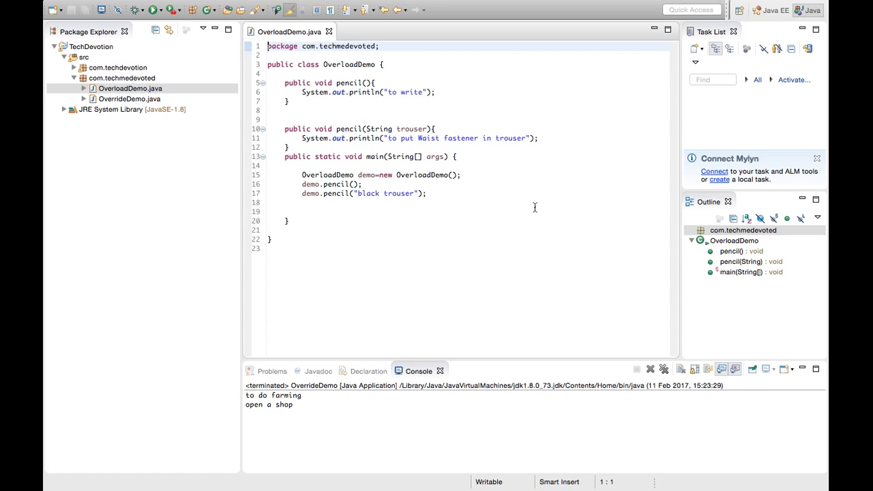
mouse_move(483, 237)
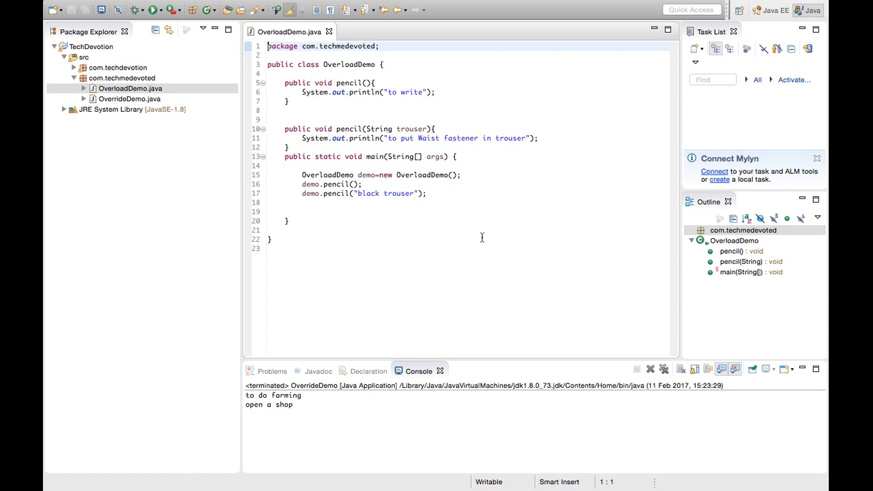
click(285, 84)
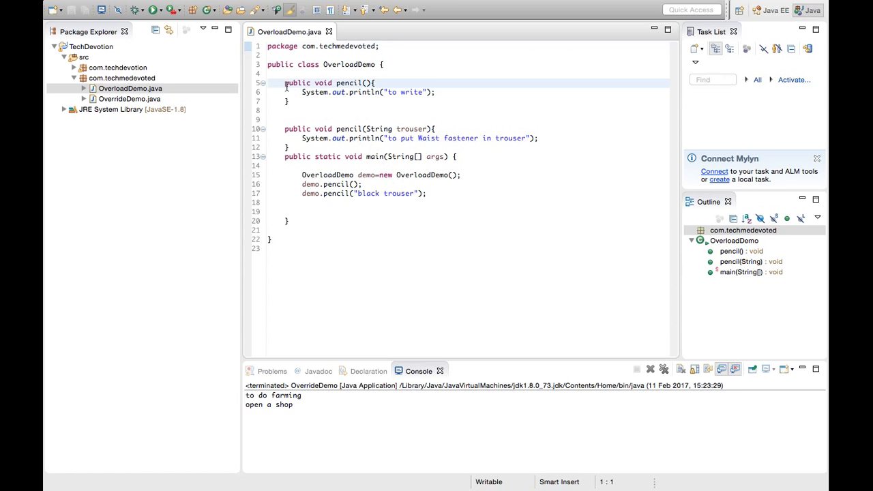
drag(285, 82, 304, 110)
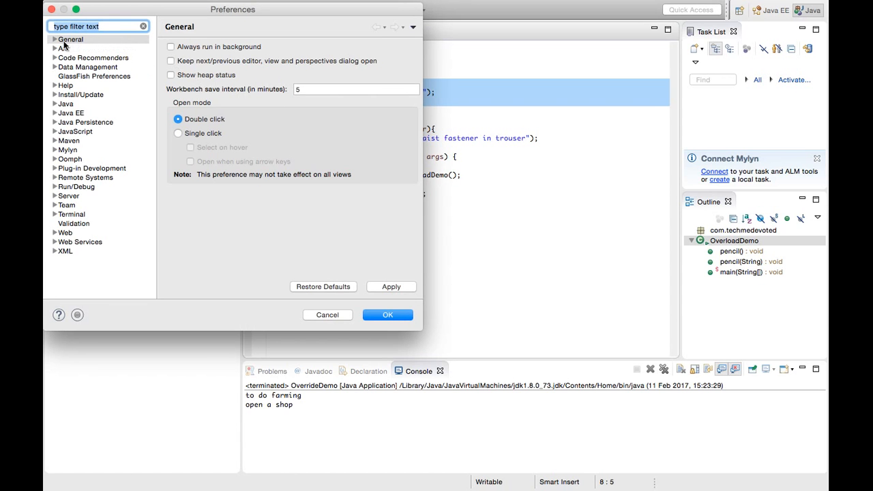
Under General > Appearance > Colors and Fonts, set the Text Font to Monaco 24 and apply it.
click(55, 38)
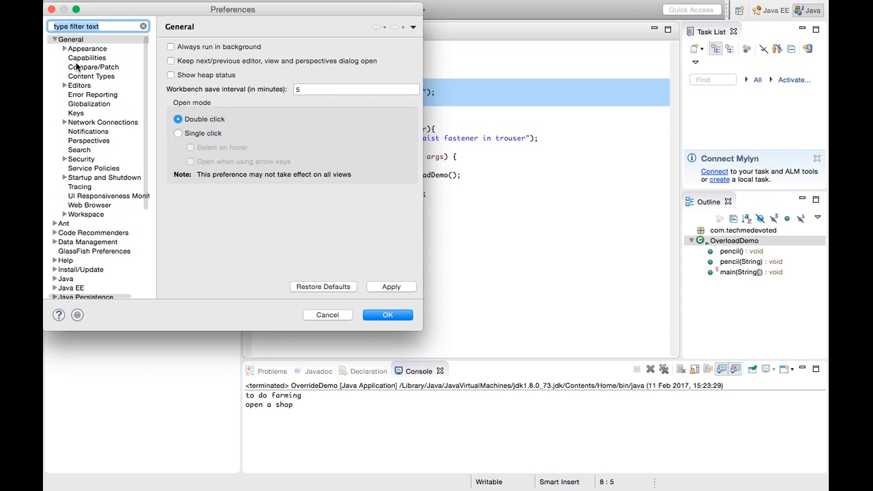
click(63, 49)
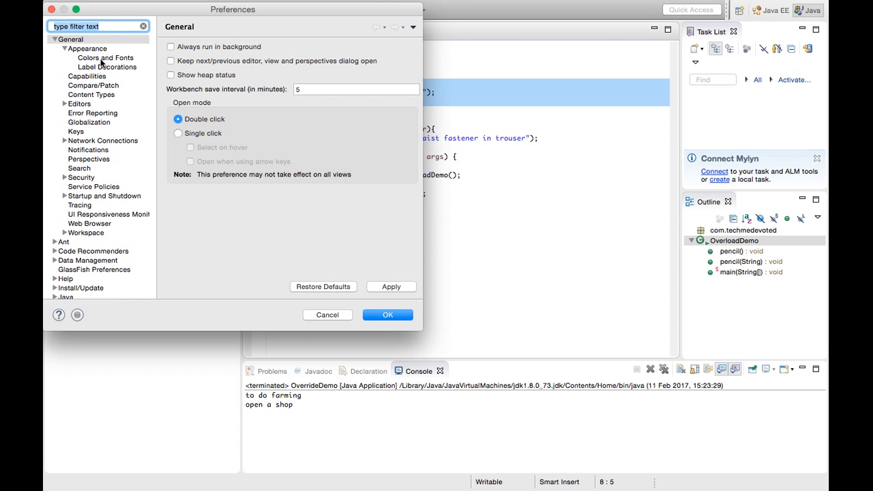
click(106, 57)
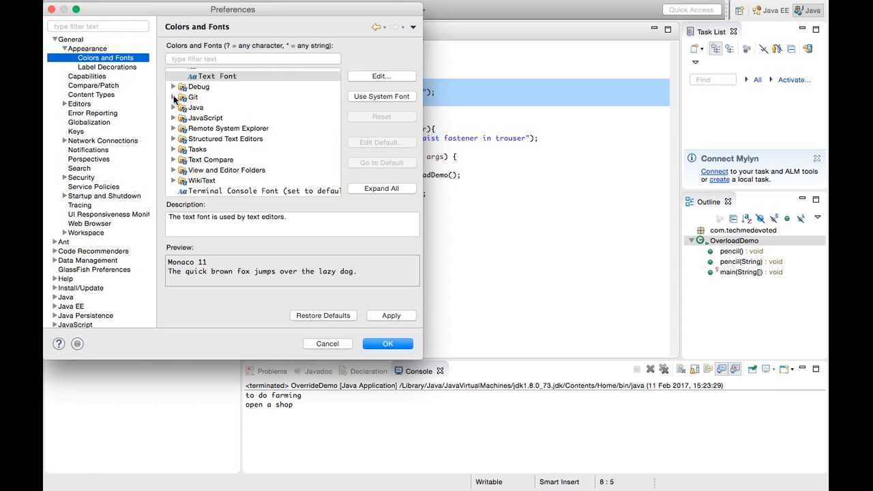
click(174, 88)
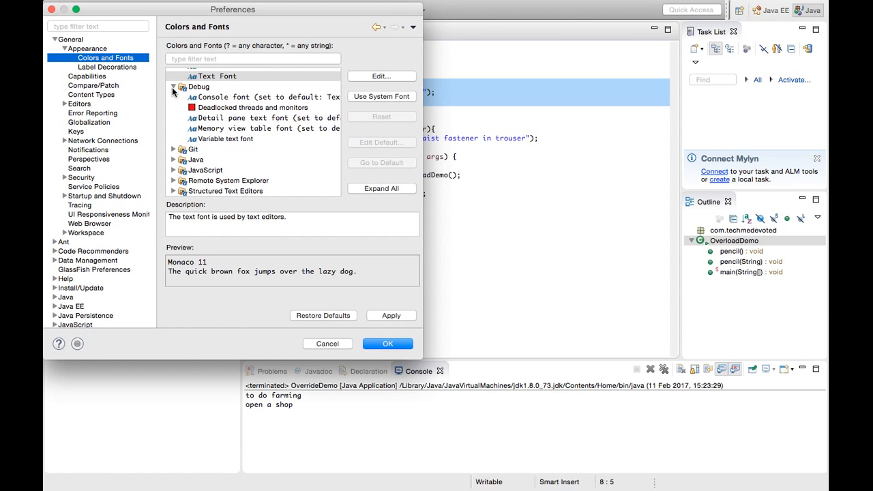
click(174, 87)
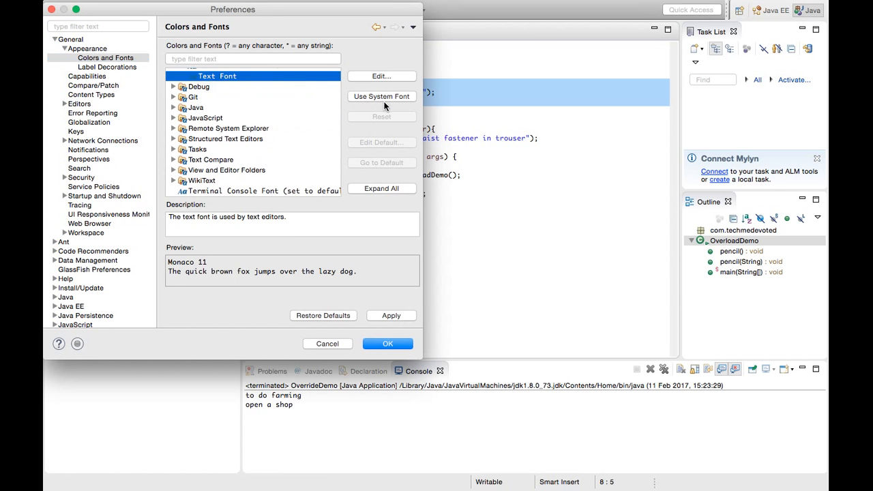
click(381, 76)
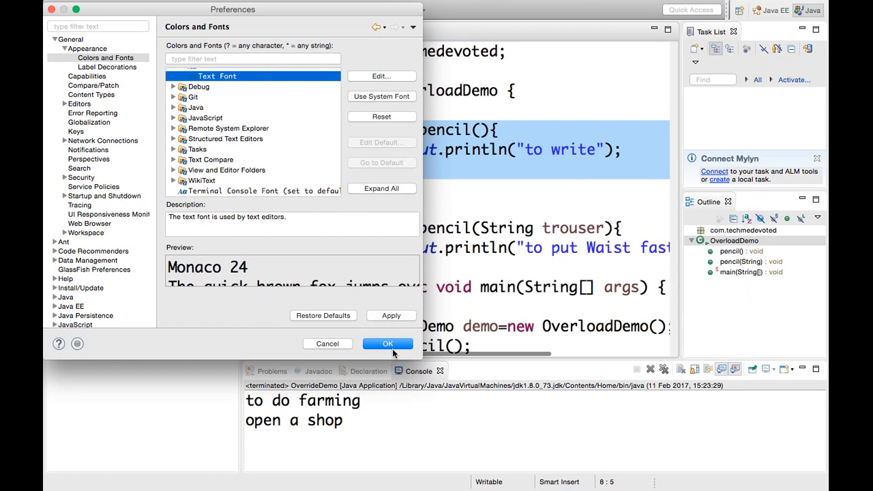
click(388, 343)
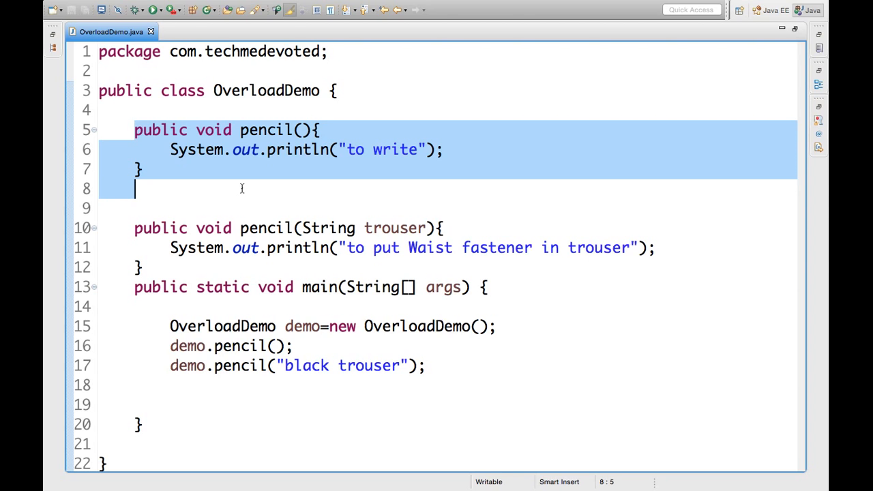
mouse_move(314, 143)
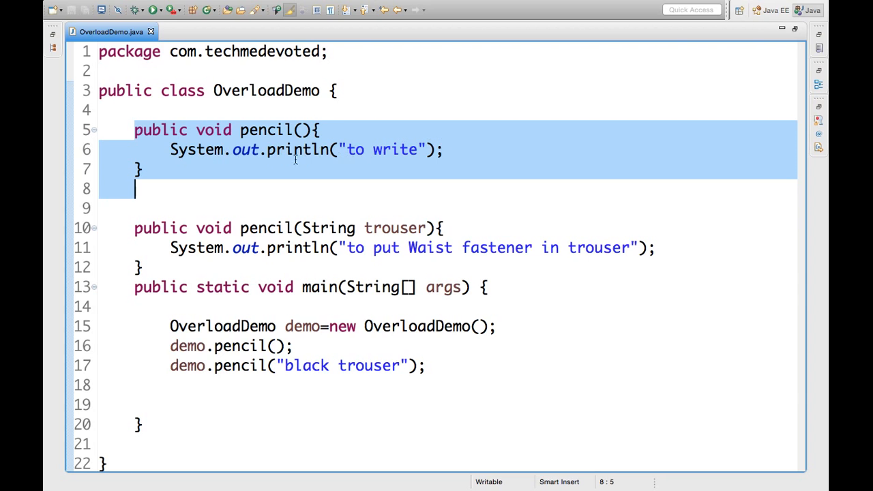
mouse_move(387, 157)
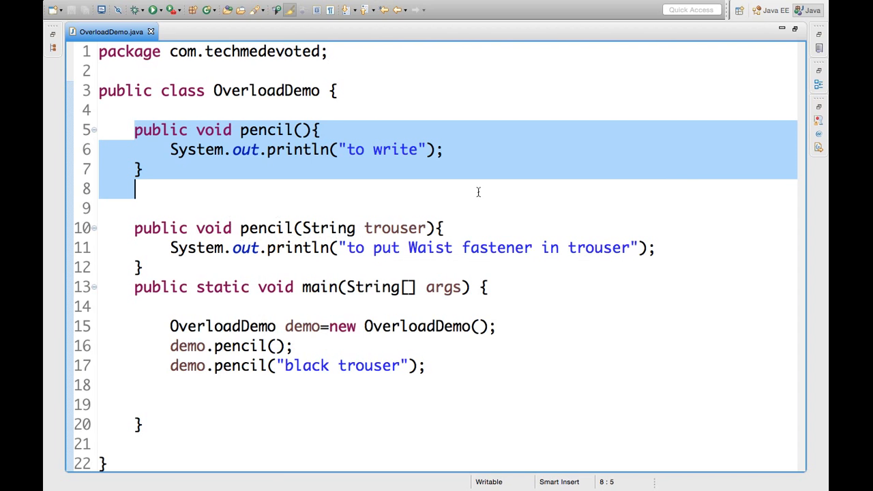
mouse_move(237, 226)
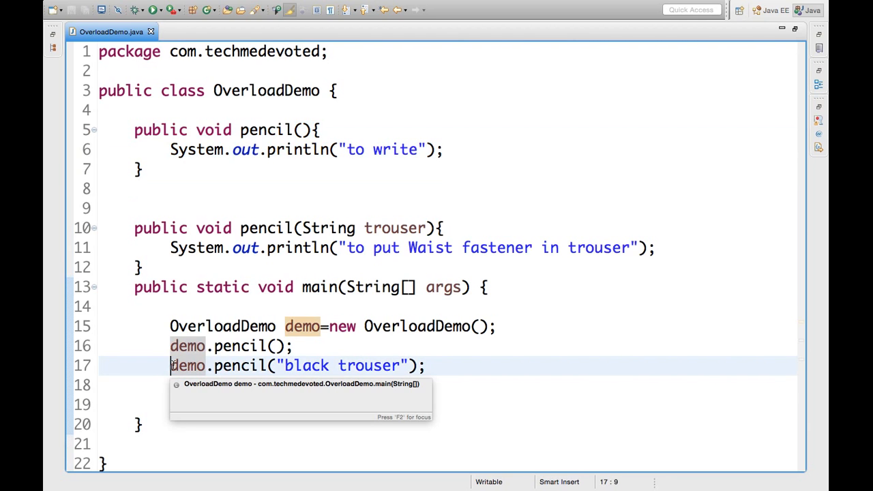
Comment out the black trouser pencil call with //, save and run so the console prints "to write".
text(//)
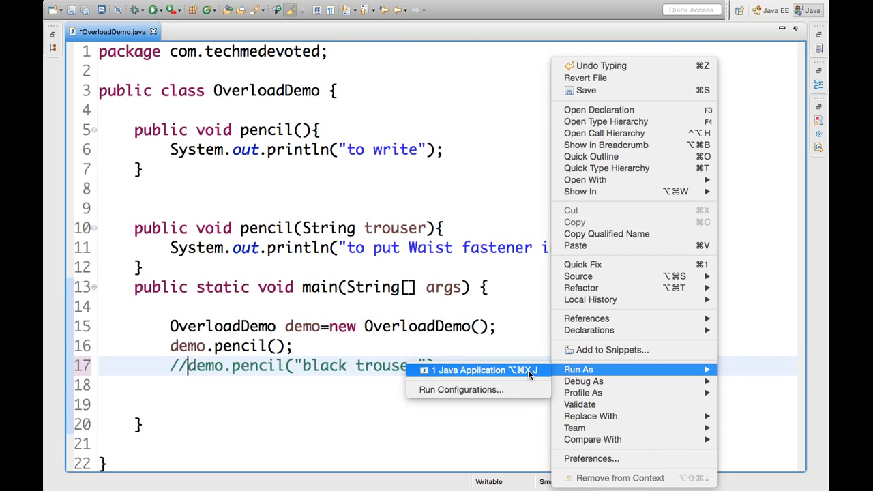
click(468, 370)
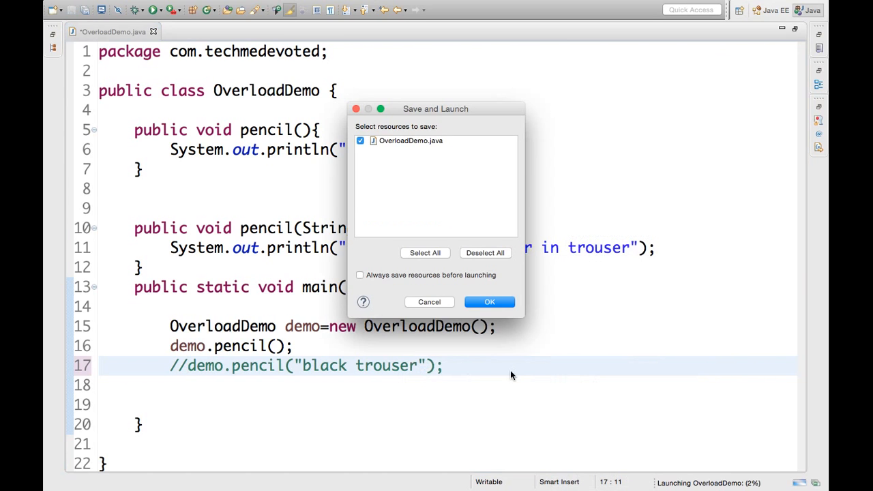
click(489, 301)
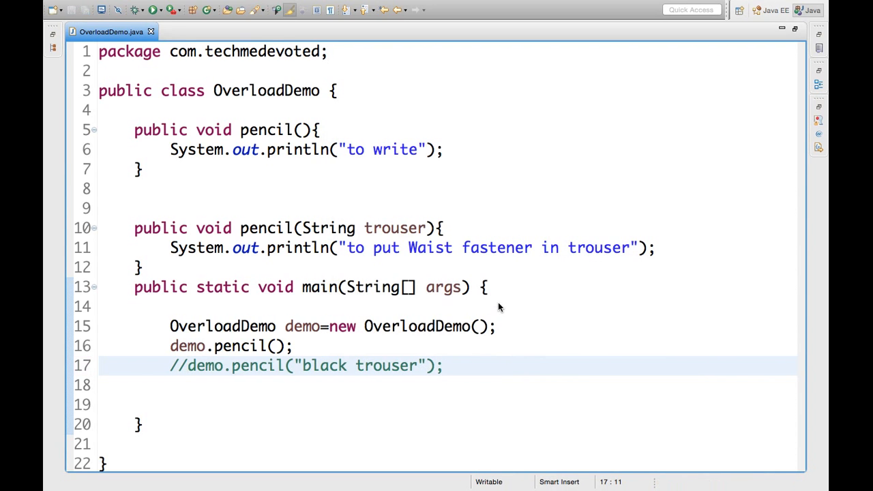
click(152, 10)
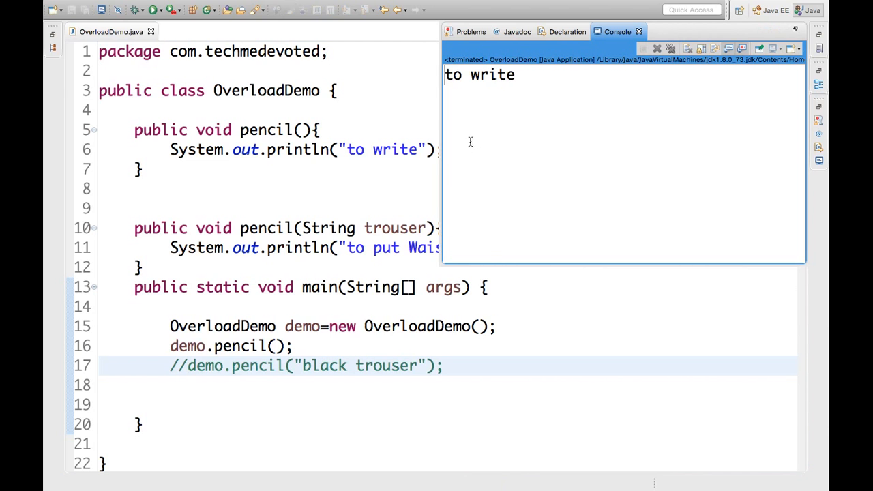
mouse_move(459, 84)
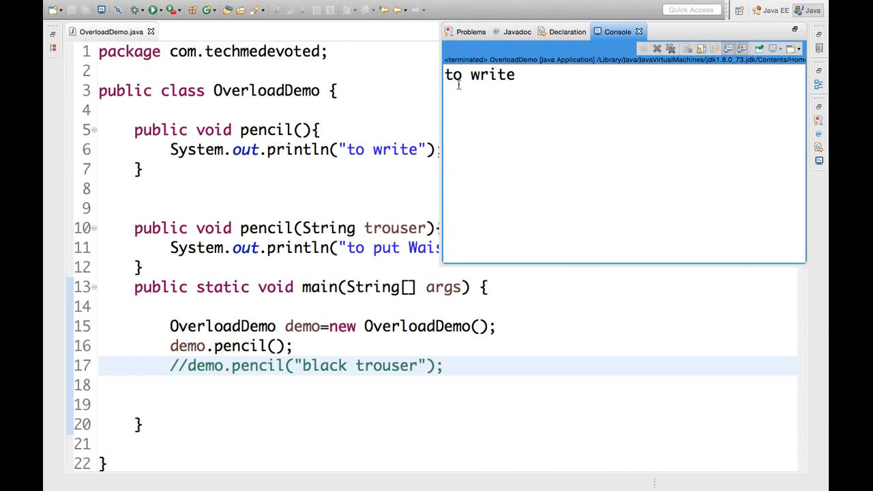
mouse_move(485, 90)
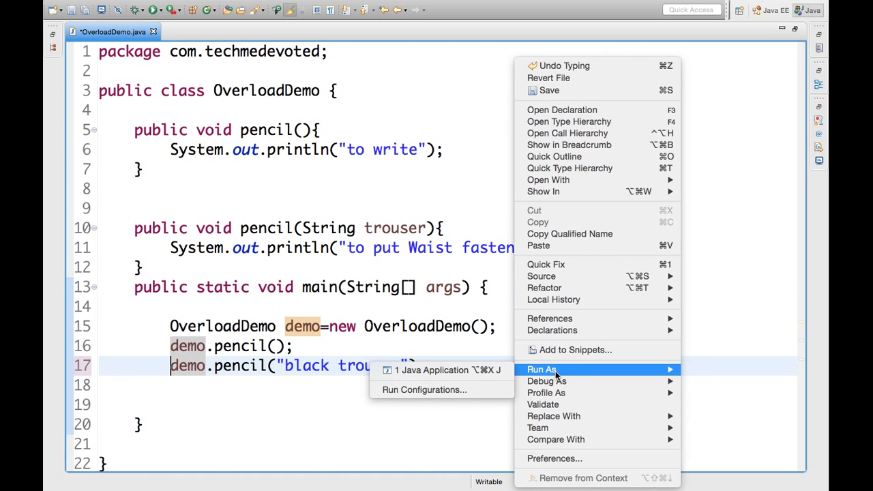
mouse_move(442, 370)
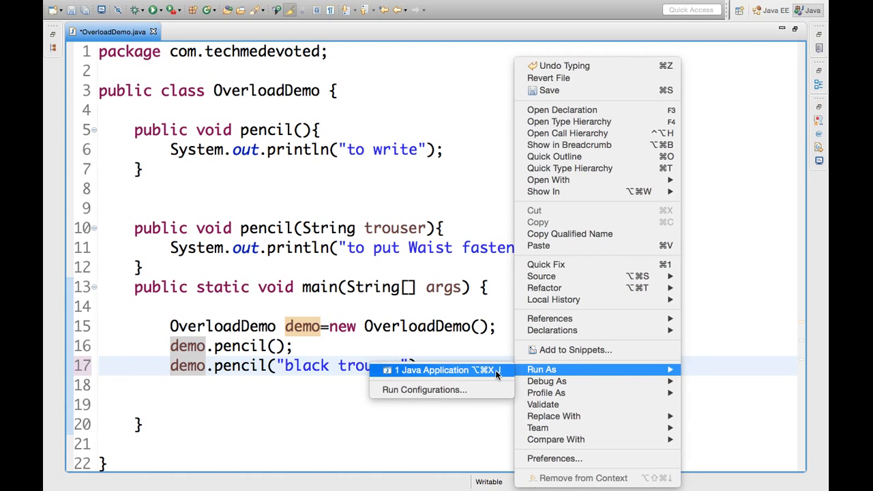
Rerun OverloadDemo and view the console printing "to write" and the waist fastener line.
click(432, 370)
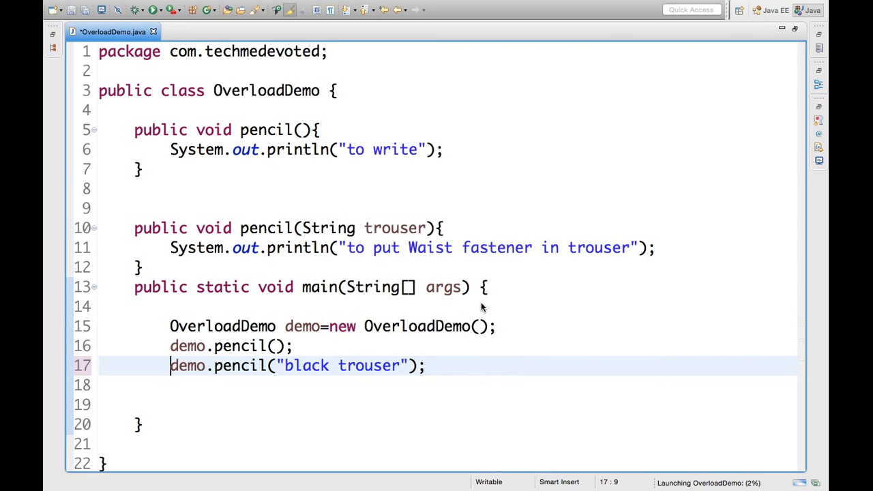
click(153, 10)
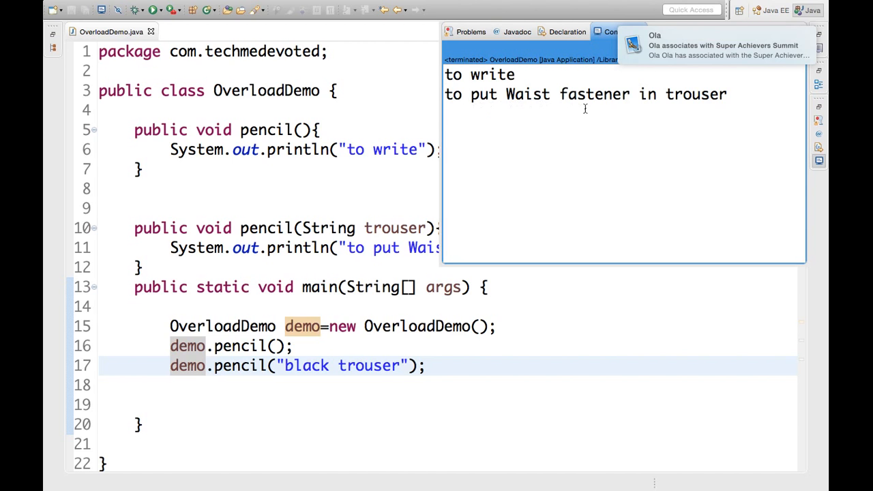
mouse_move(188, 463)
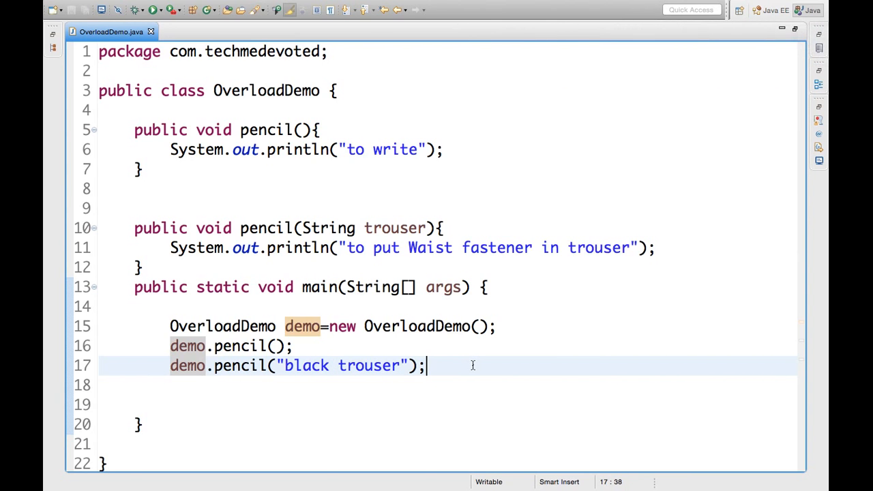
mouse_move(412, 234)
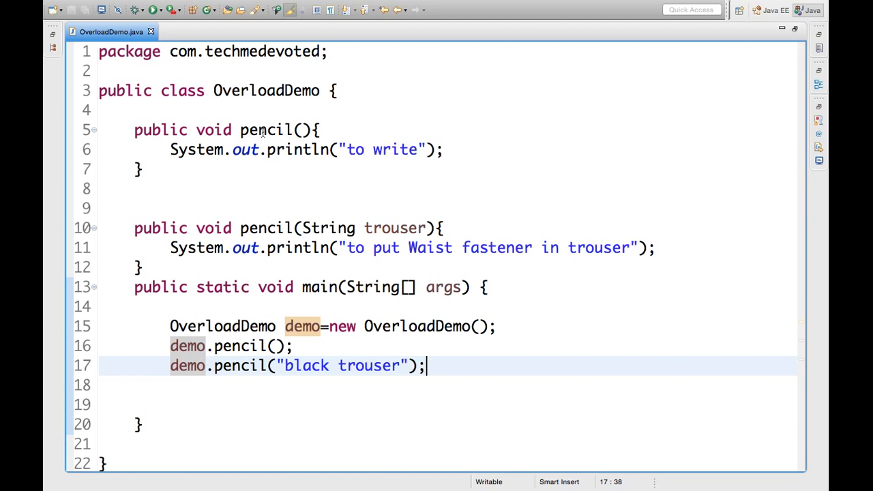
mouse_move(266, 228)
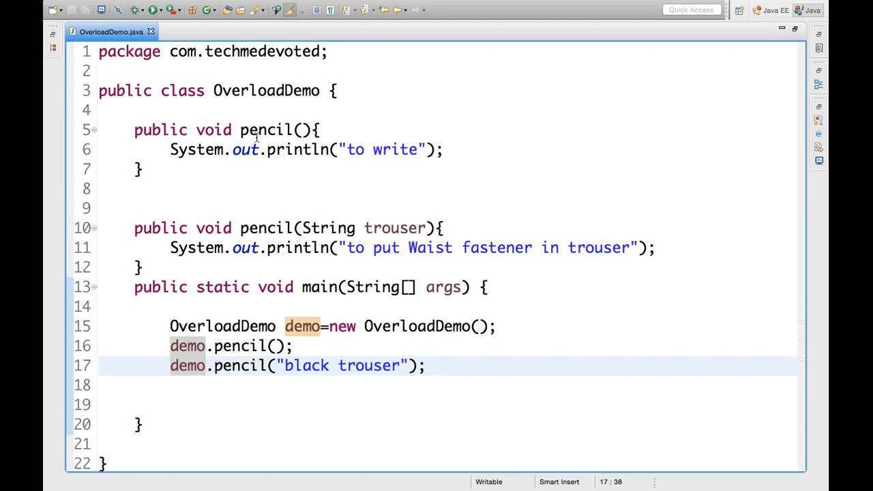
mouse_move(288, 245)
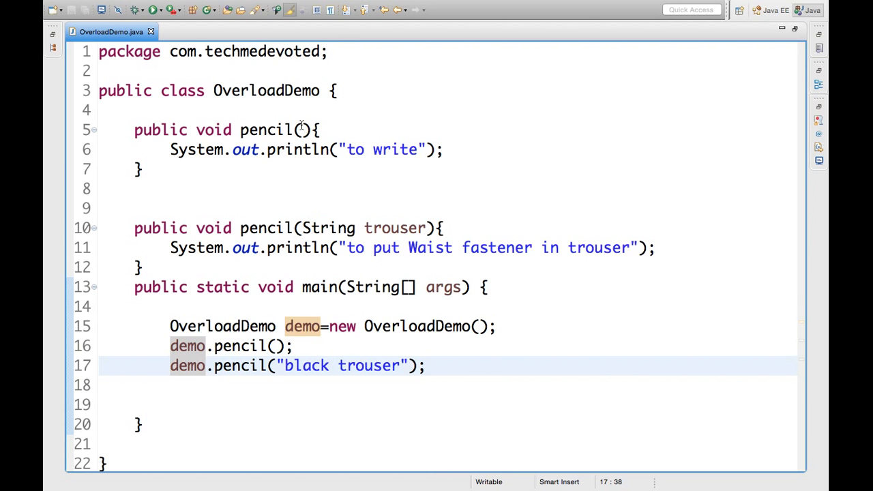
click(300, 131)
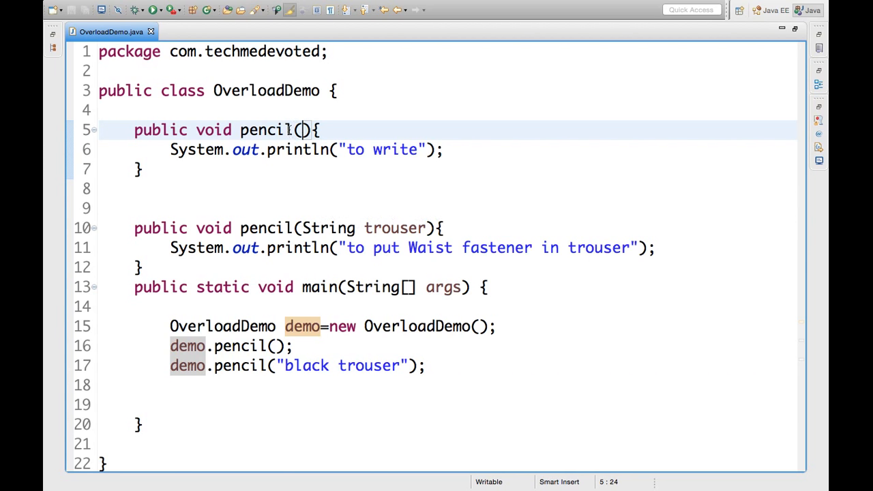
mouse_move(300, 131)
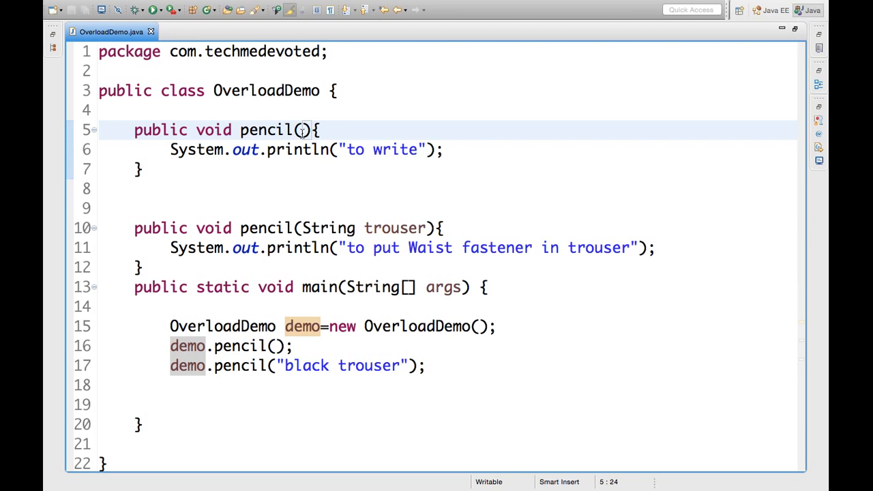
mouse_move(341, 234)
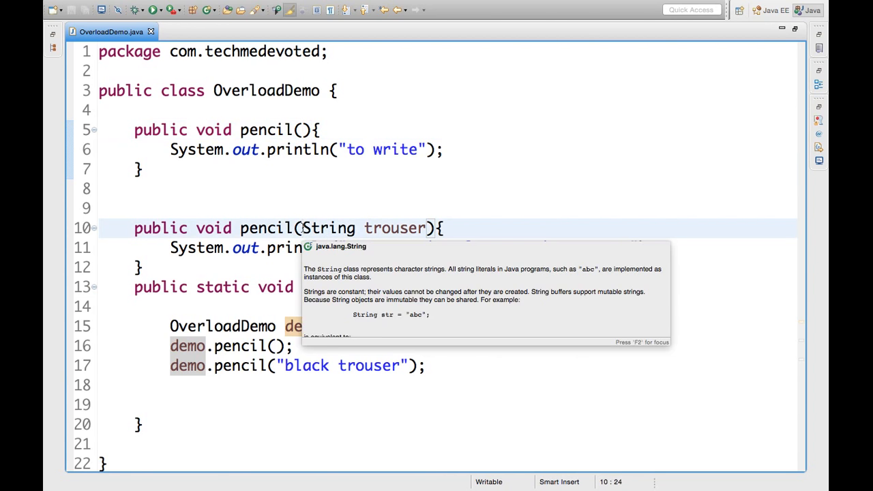
click(303, 129)
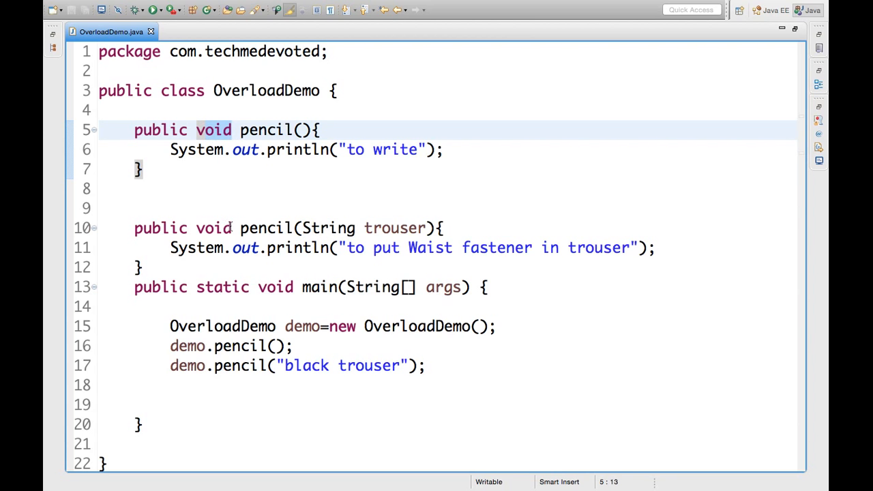
click(131, 129)
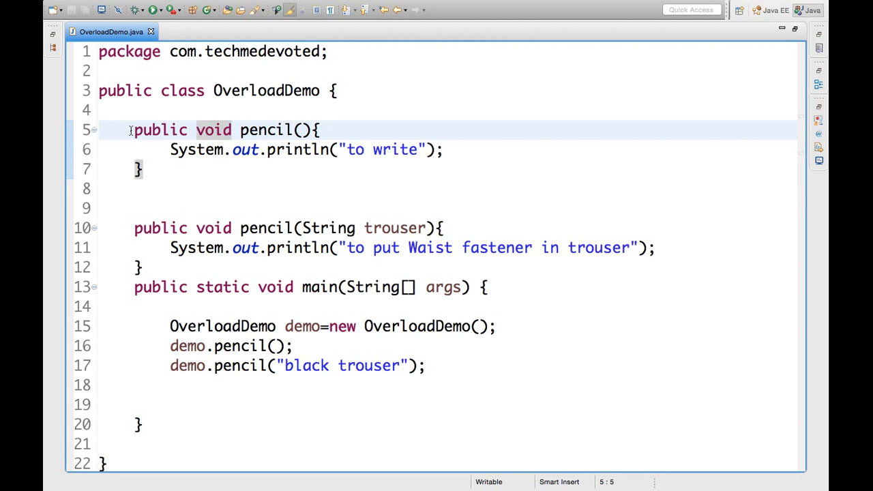
drag(133, 131, 144, 169)
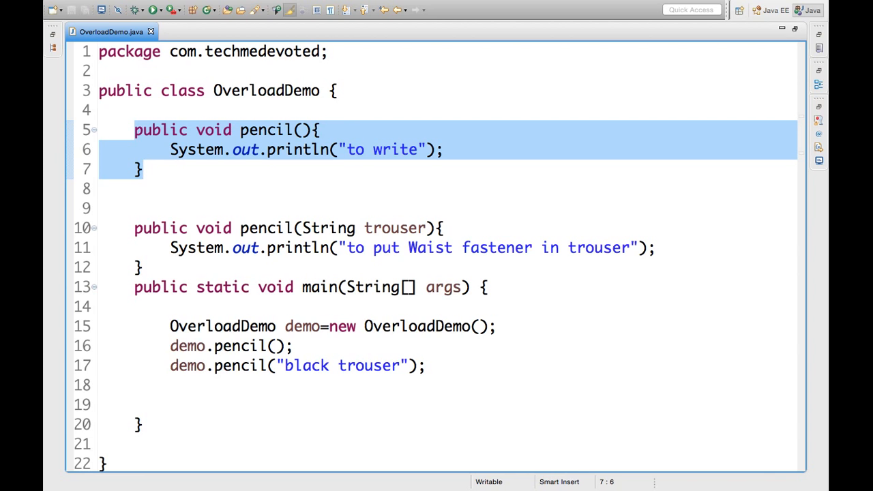
click(143, 188)
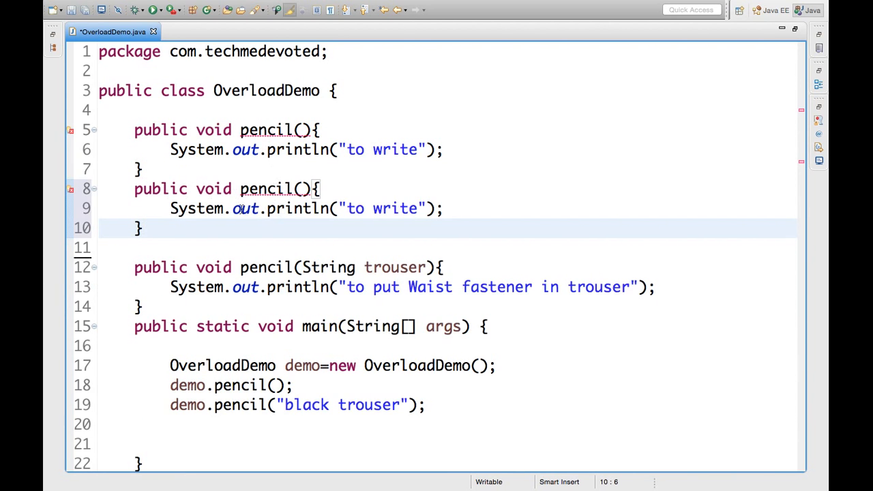
text(in)
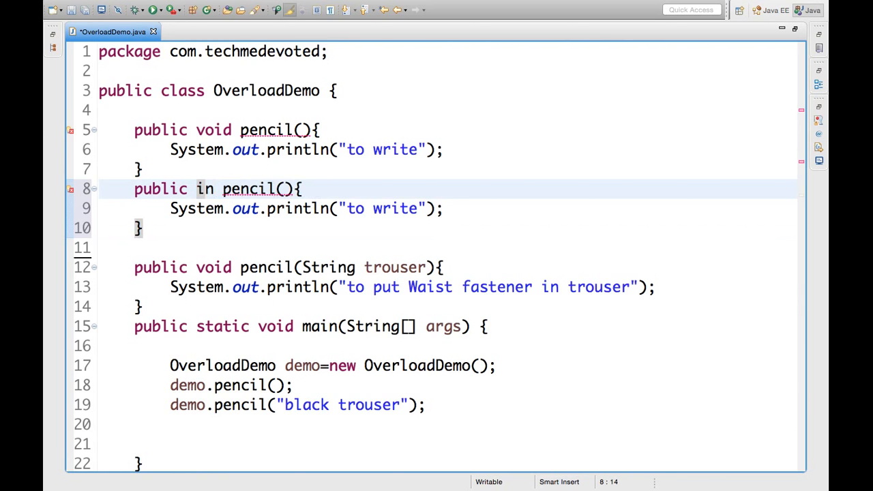
text(t)
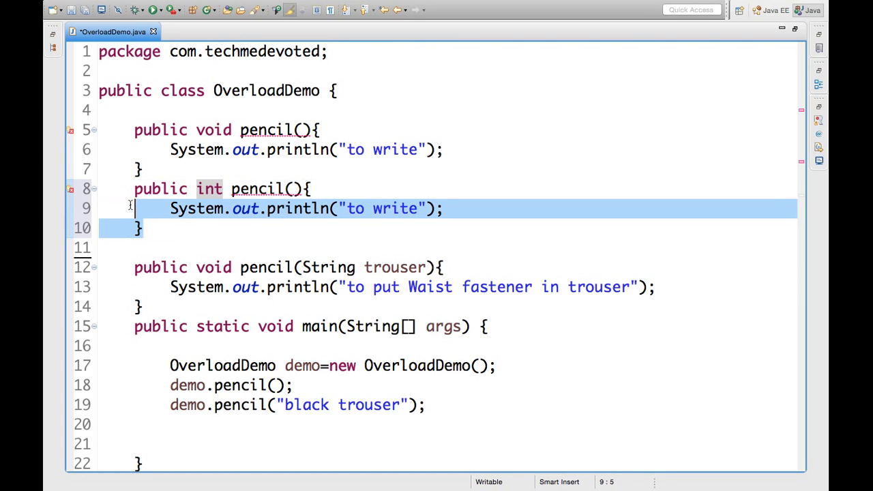
key(Delete)
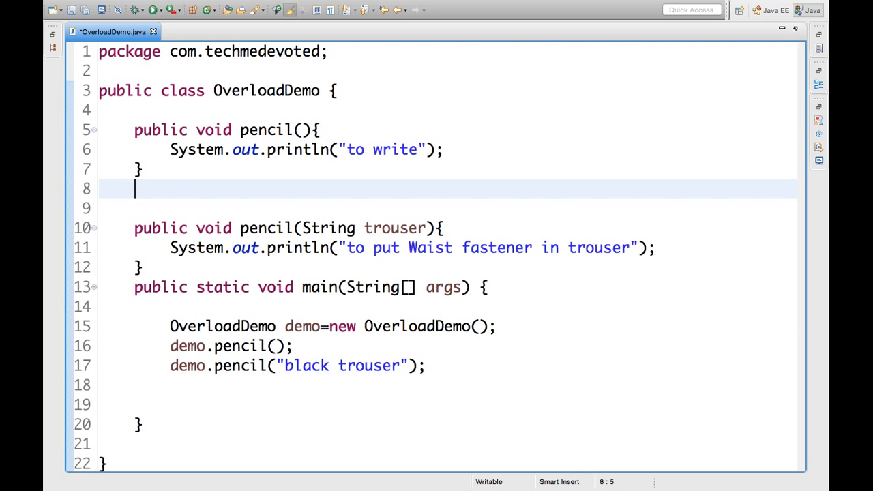
mouse_move(397, 172)
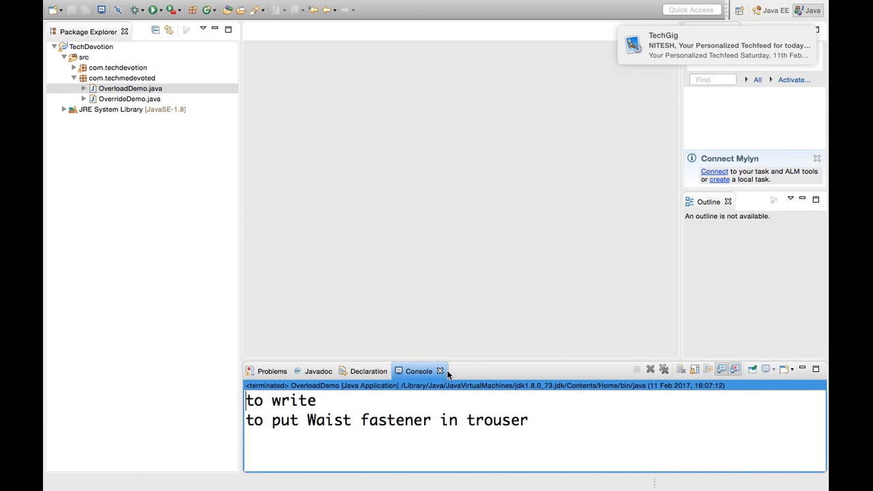
Close the Console and open OverrideDemo.java from the Package Explorer.
click(441, 371)
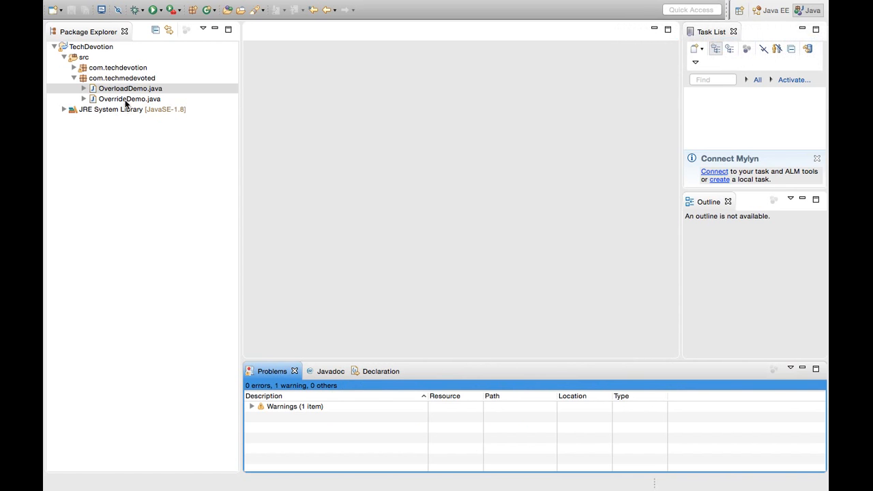
double_click(128, 99)
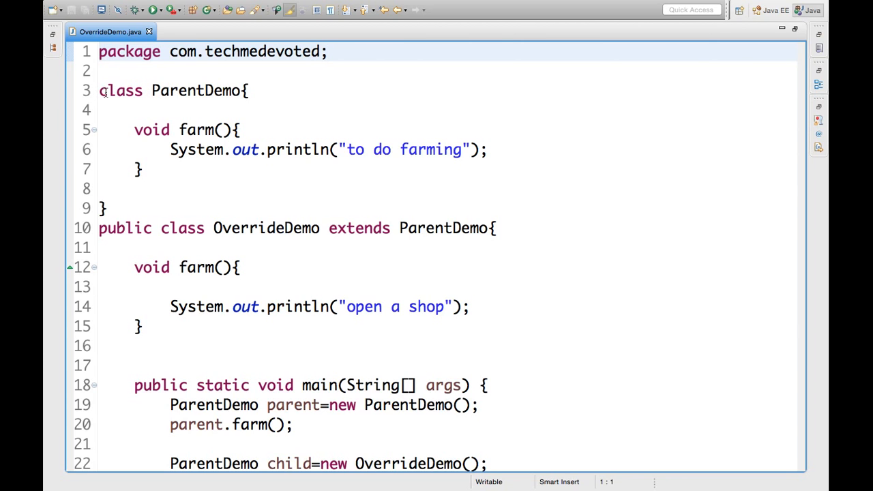
Review ParentDemo's farm() body and scroll to OverrideDemo's main calling farm on parent and child.
drag(99, 90, 136, 188)
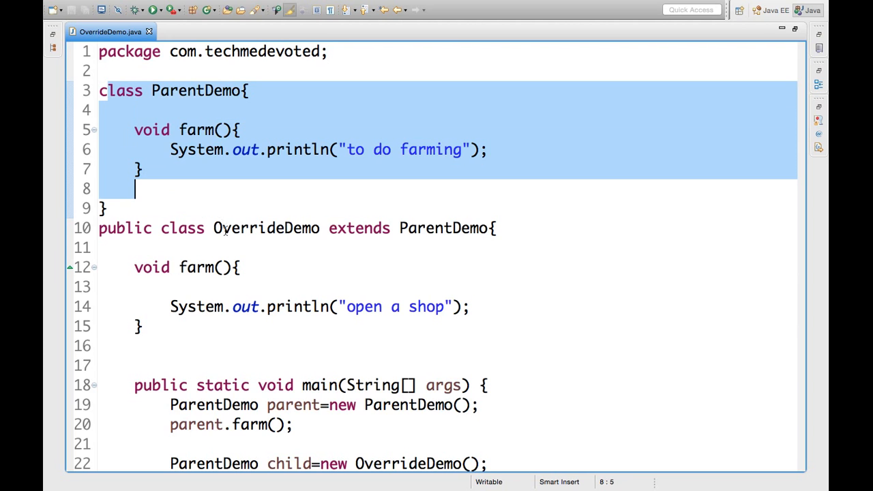
scroll(down, 3)
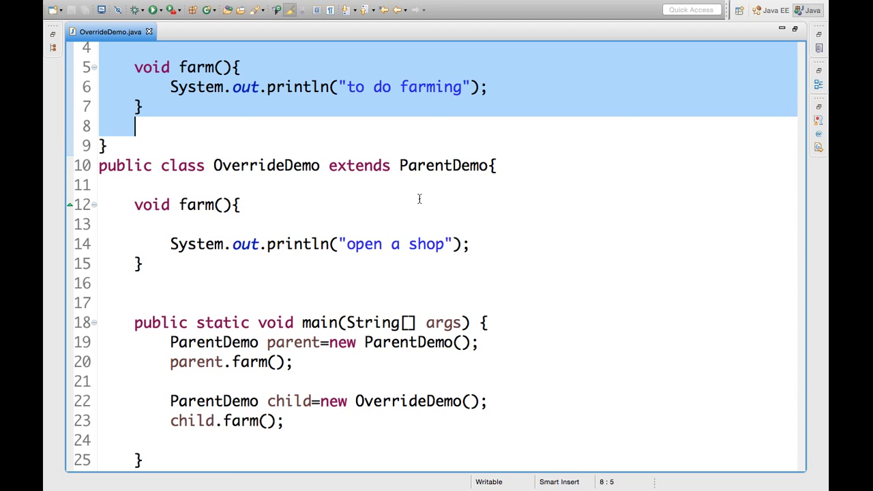
mouse_move(349, 199)
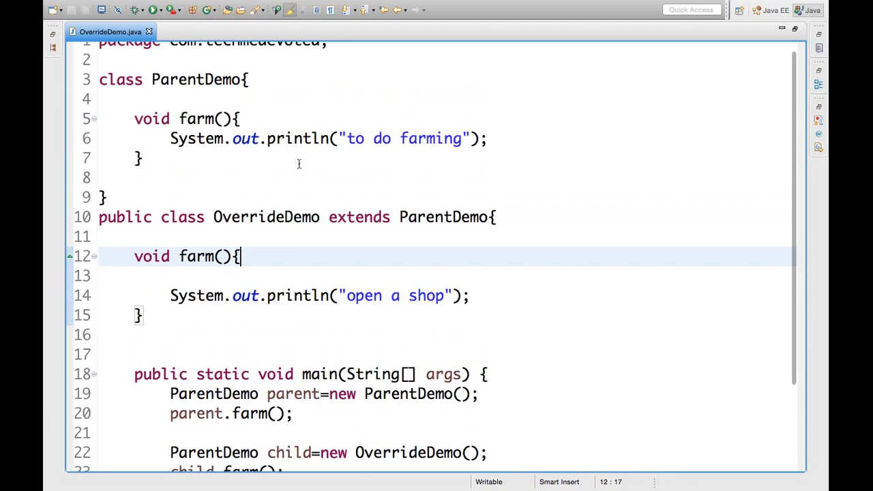
scroll(up, 3)
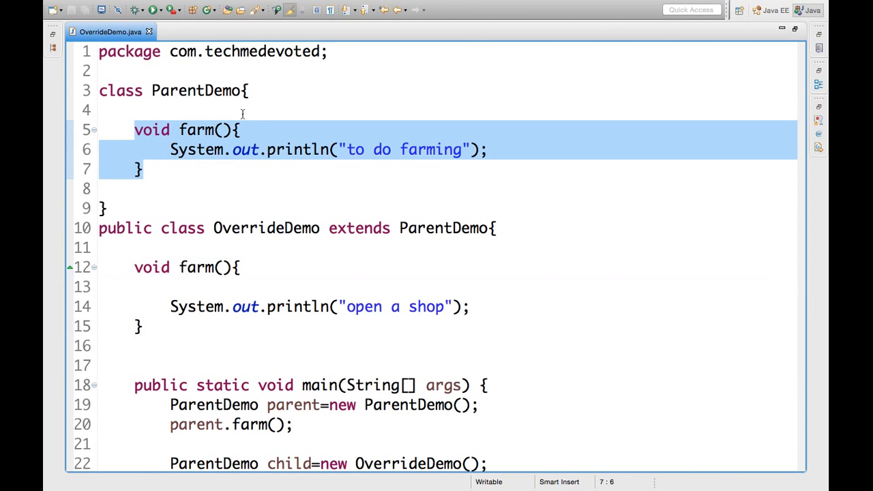
mouse_move(409, 164)
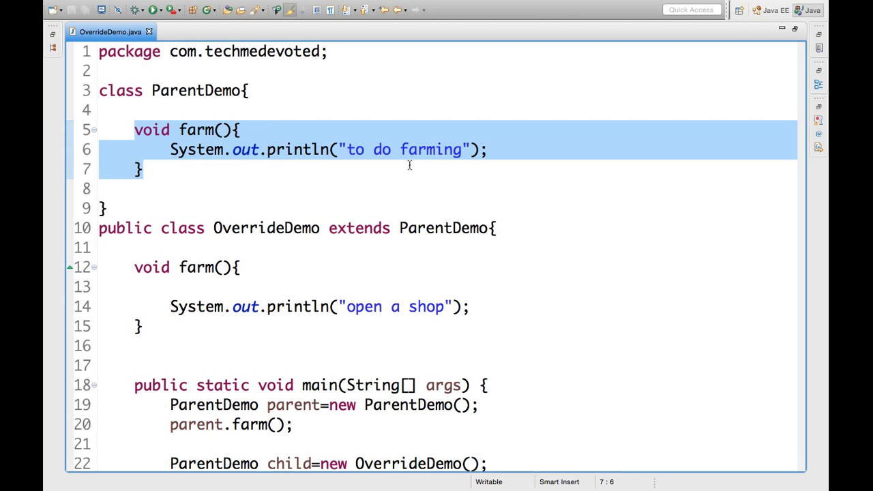
mouse_move(428, 153)
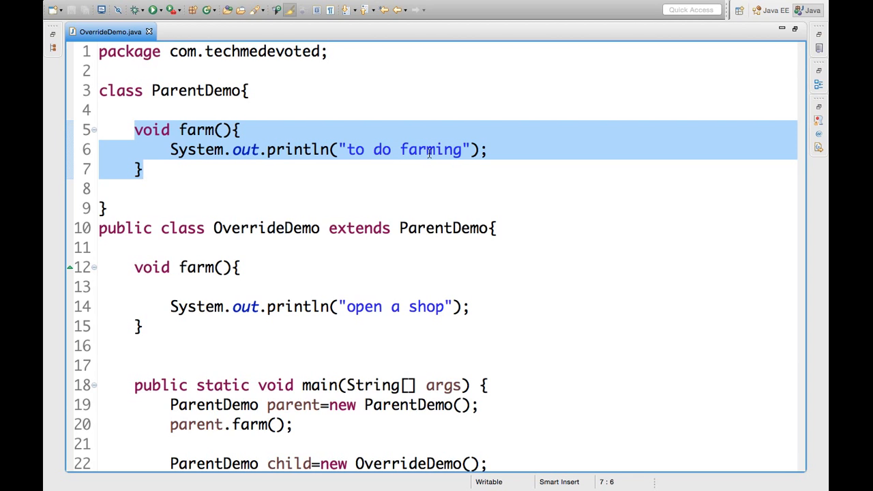
click(144, 169)
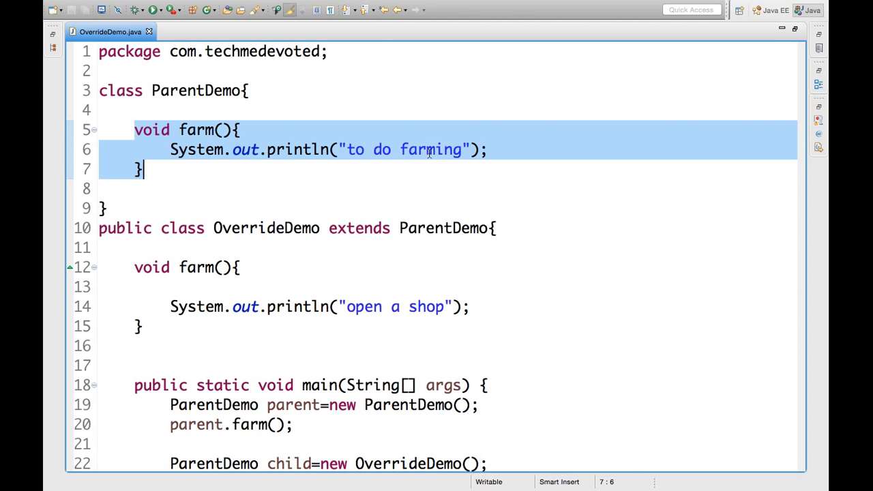
mouse_move(427, 289)
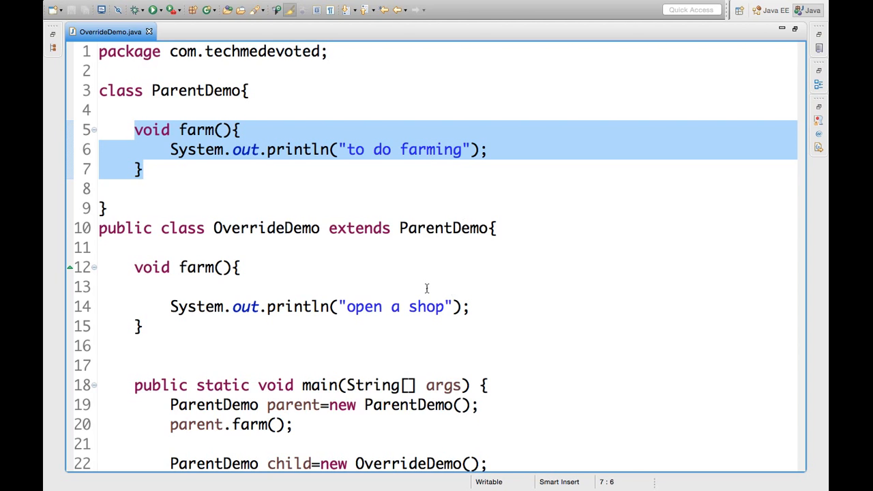
scroll(down, 3)
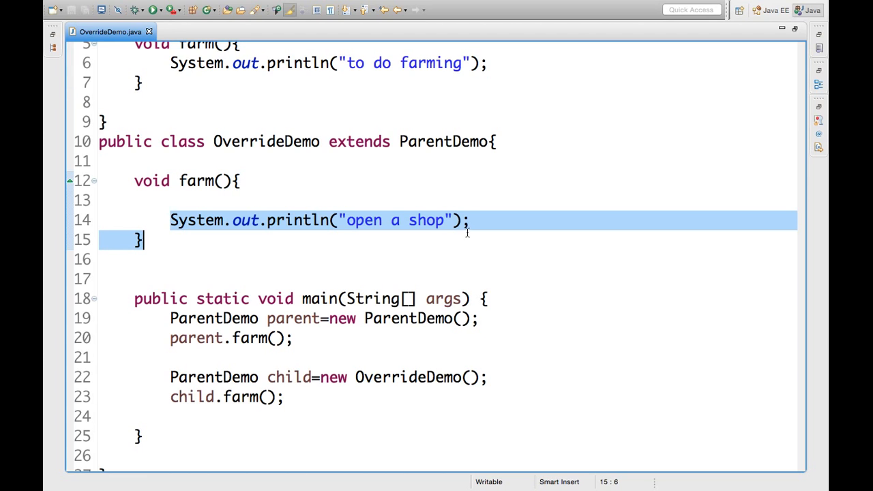
scroll(down, 3)
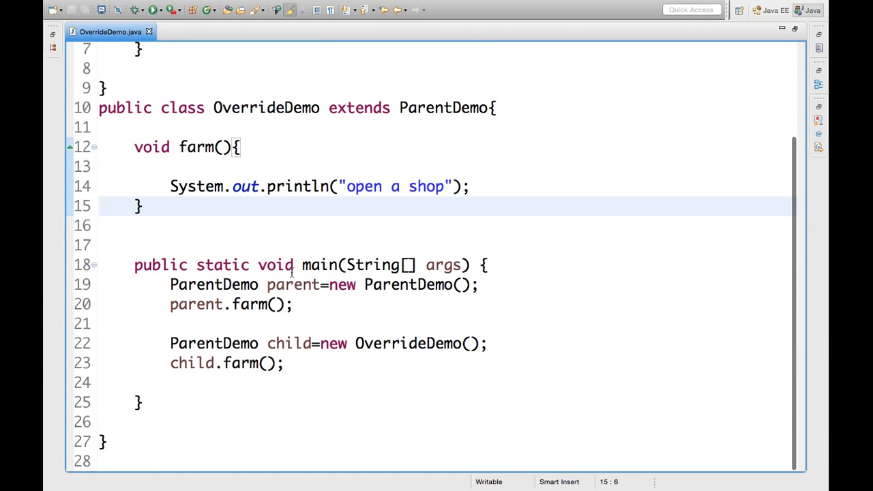
click(144, 206)
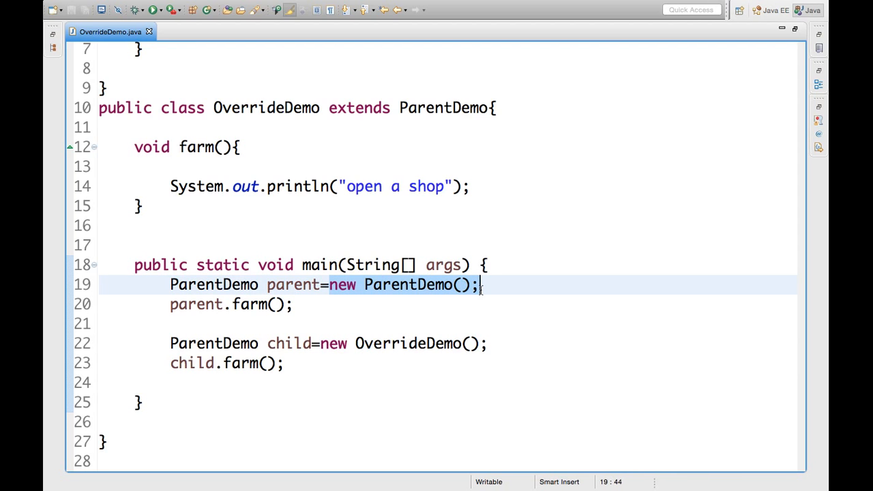
mouse_move(283, 288)
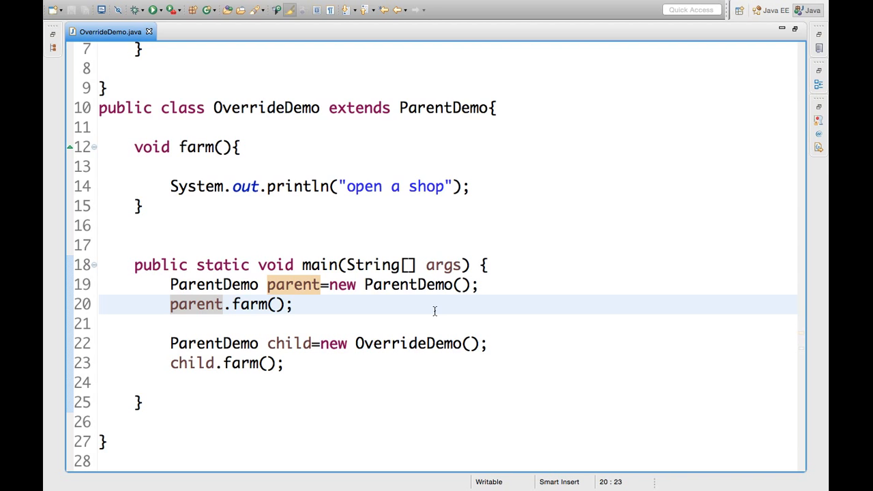
mouse_move(166, 295)
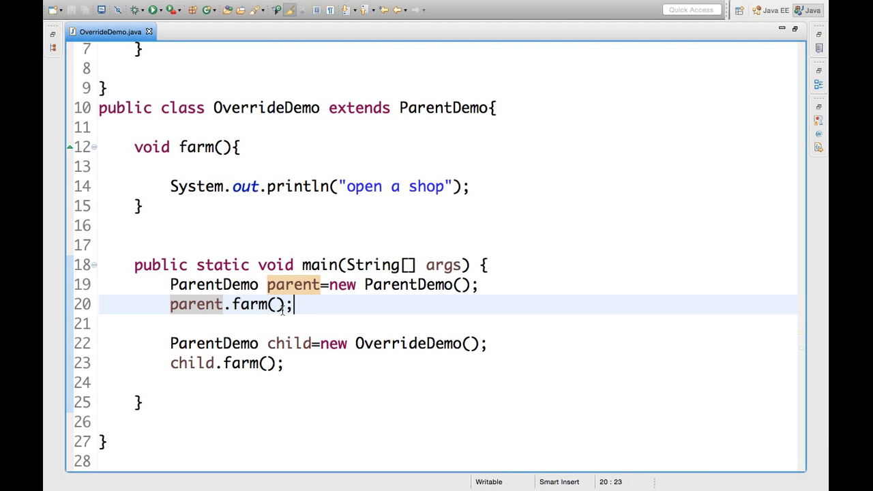
mouse_move(314, 352)
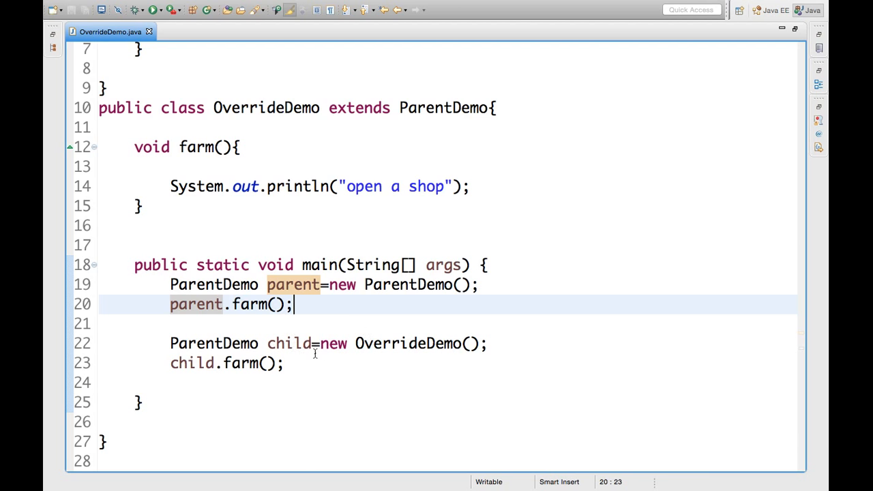
mouse_move(385, 354)
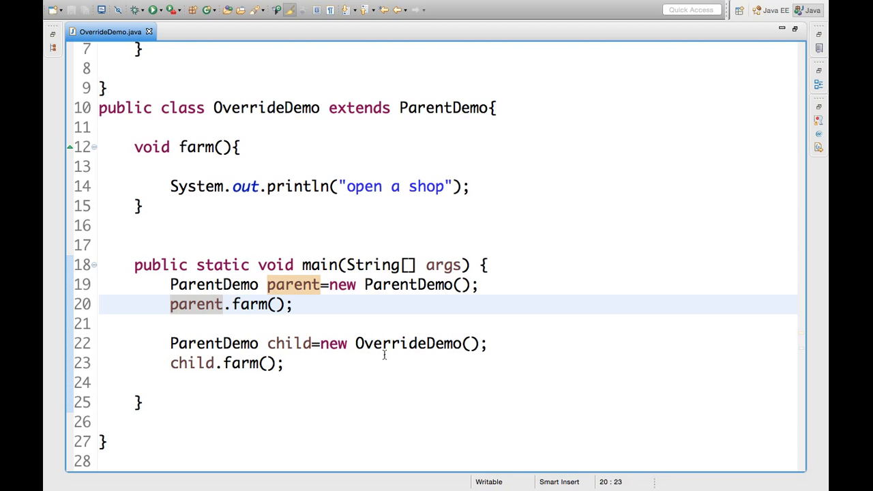
mouse_move(294, 168)
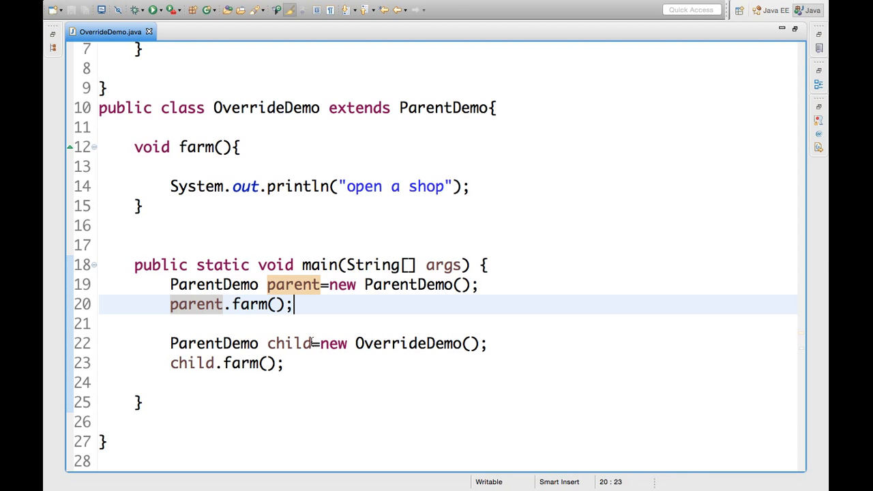
mouse_move(254, 329)
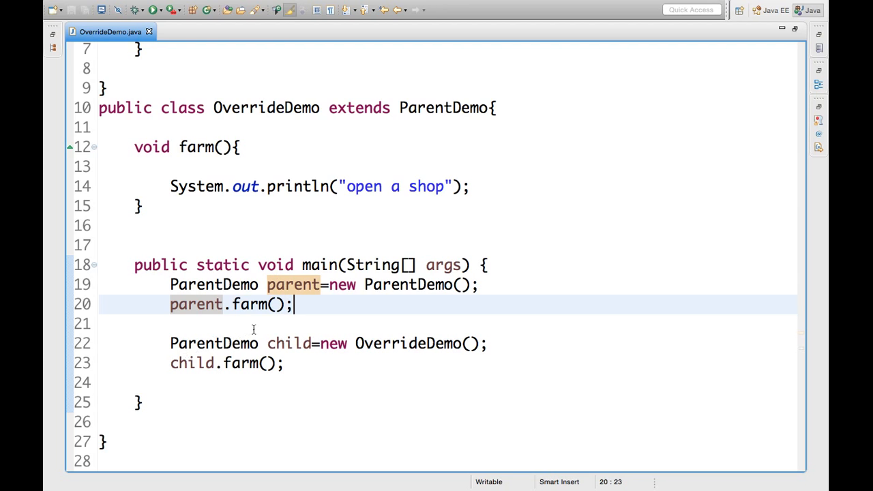
mouse_move(289, 343)
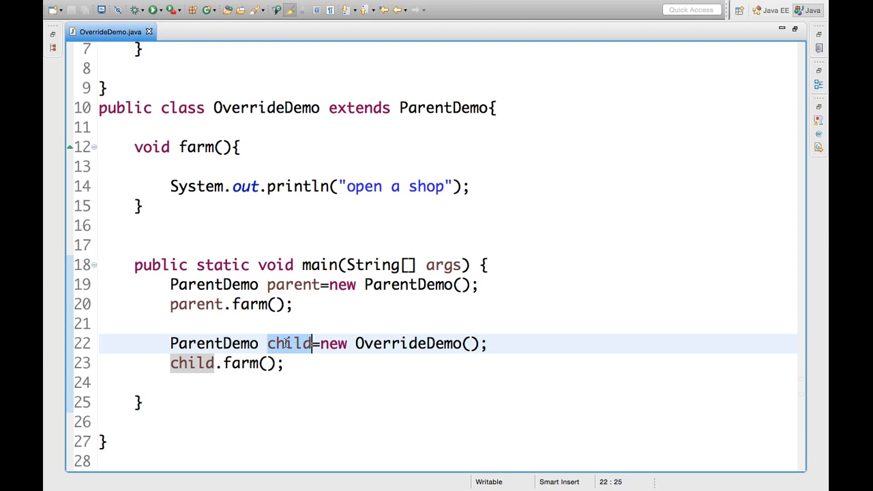
click(213, 344)
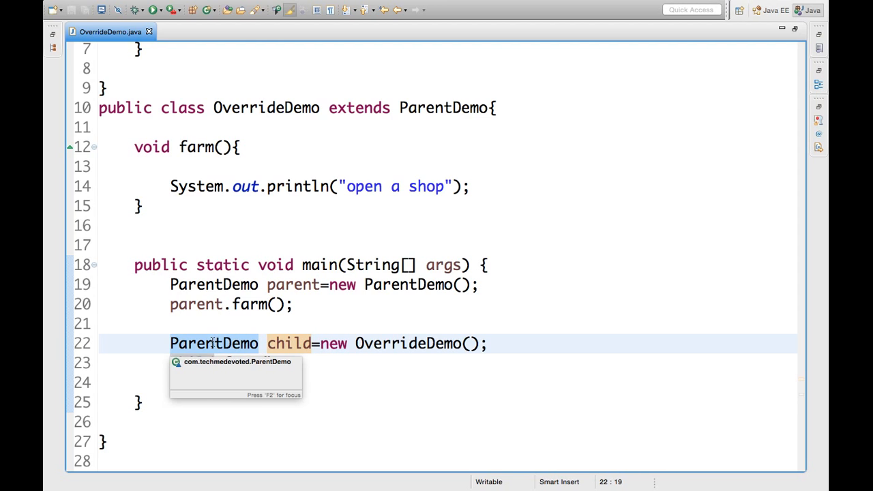
text(child.farm();)
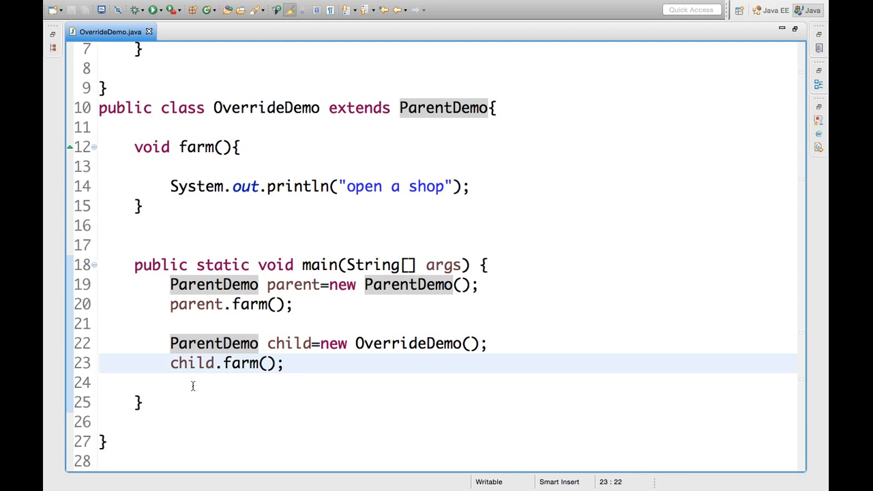
mouse_move(303, 363)
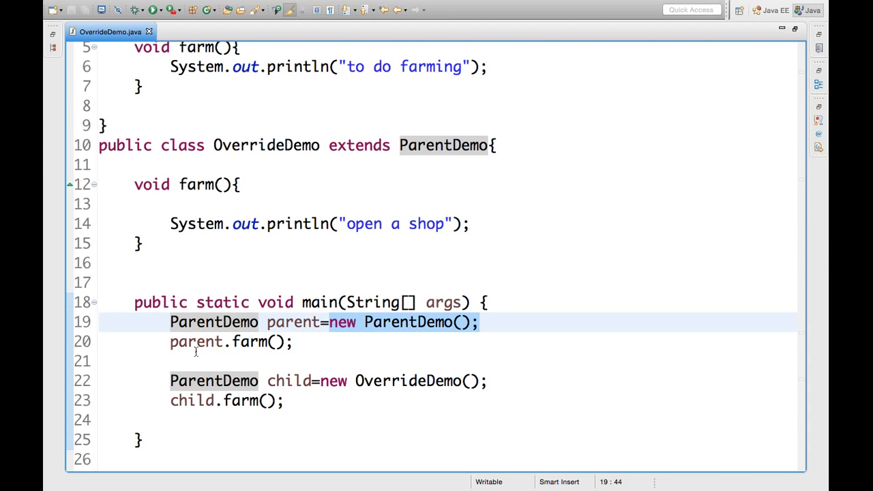
scroll(up, 3)
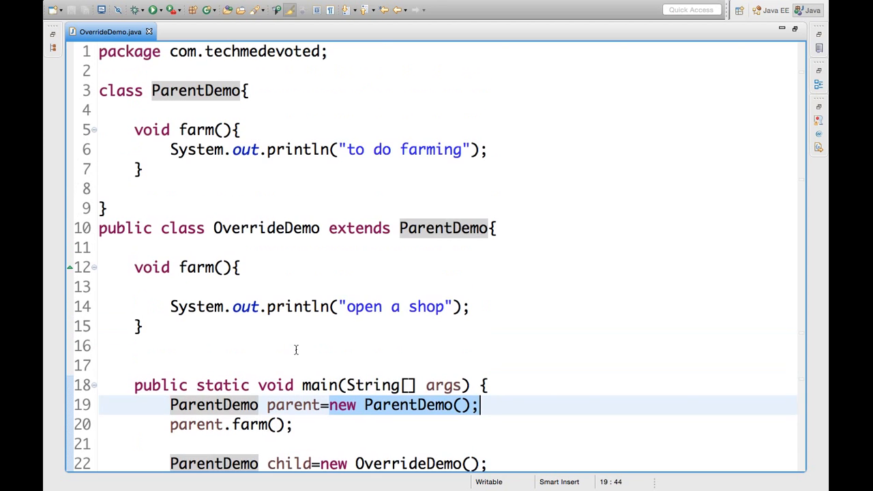
mouse_move(387, 159)
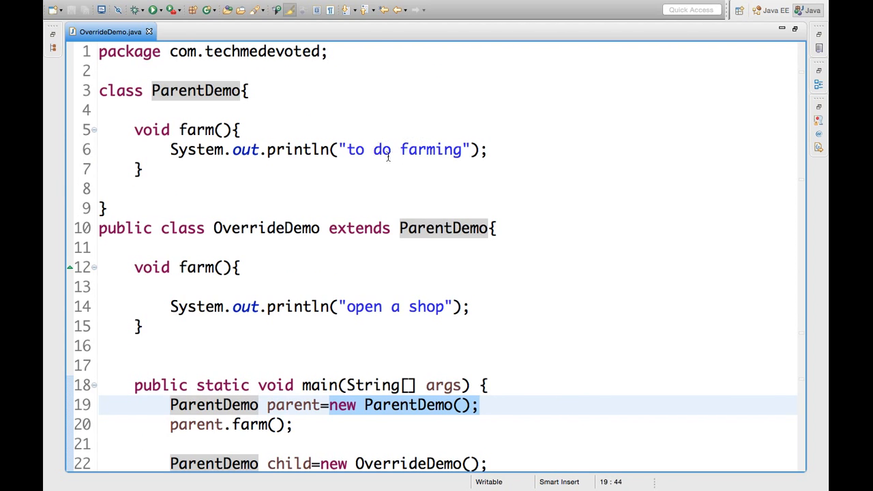
click(170, 149)
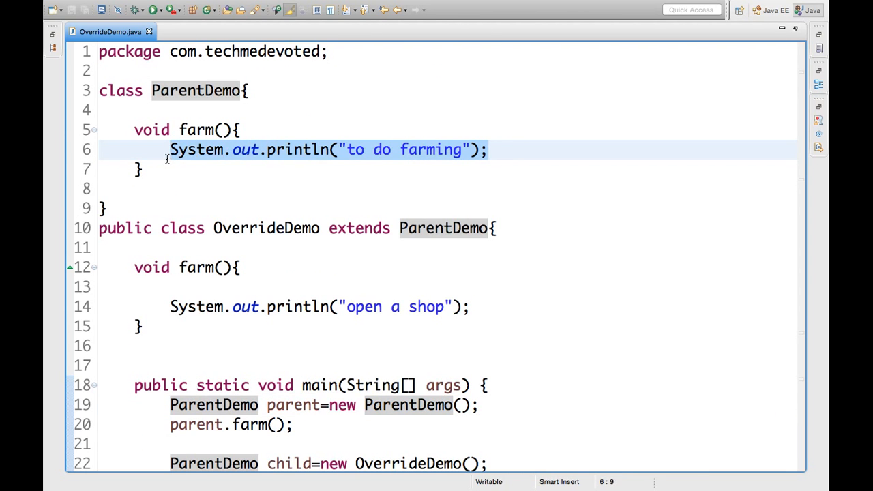
scroll(down, 3)
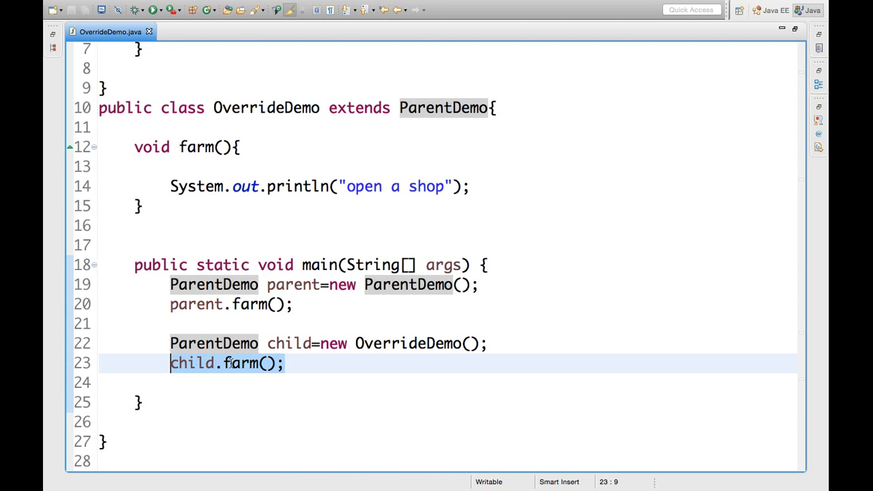
scroll(up, 3)
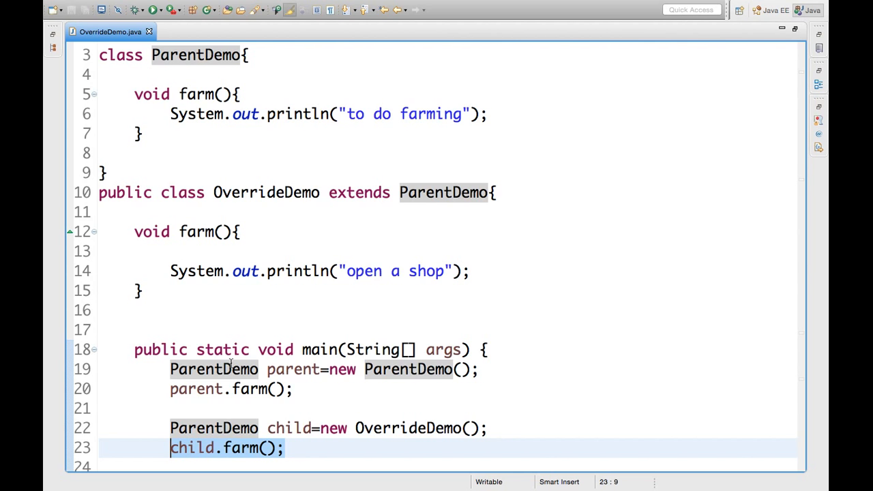
scroll(down, 3)
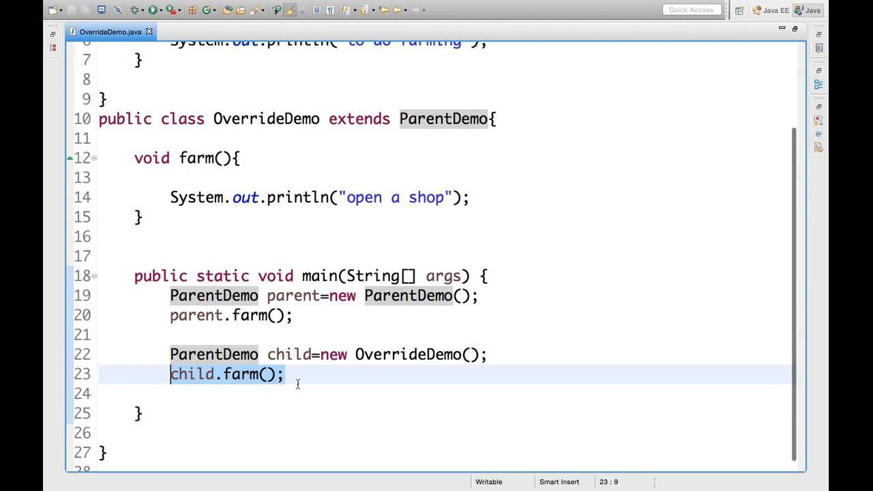
click(286, 374)
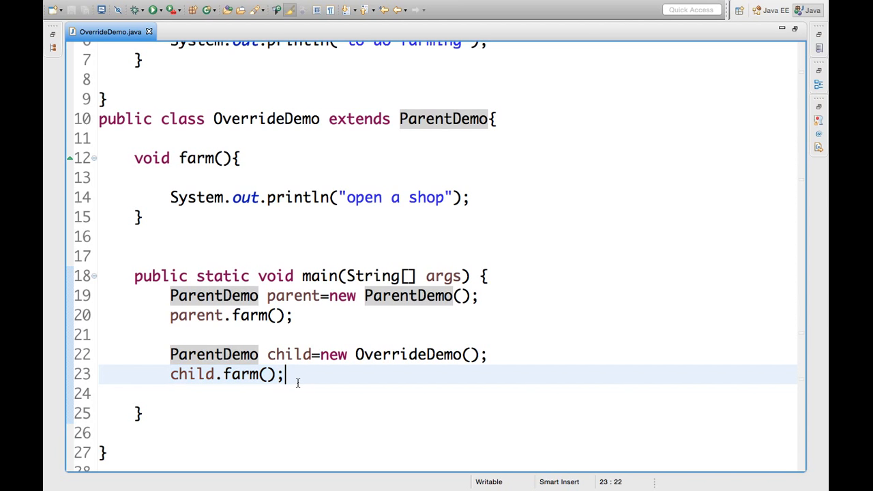
Run OverrideDemo as a Java application so the console prints "to do farming" then "open a shop".
right_click(298, 376)
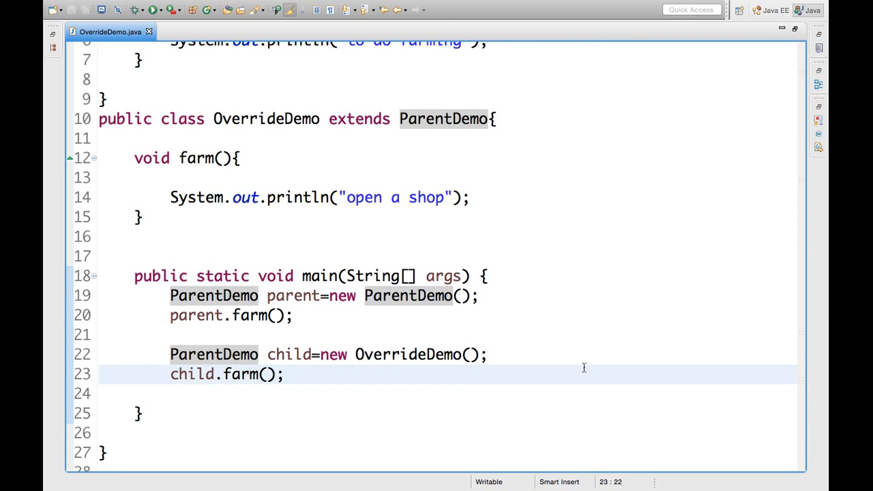
click(153, 11)
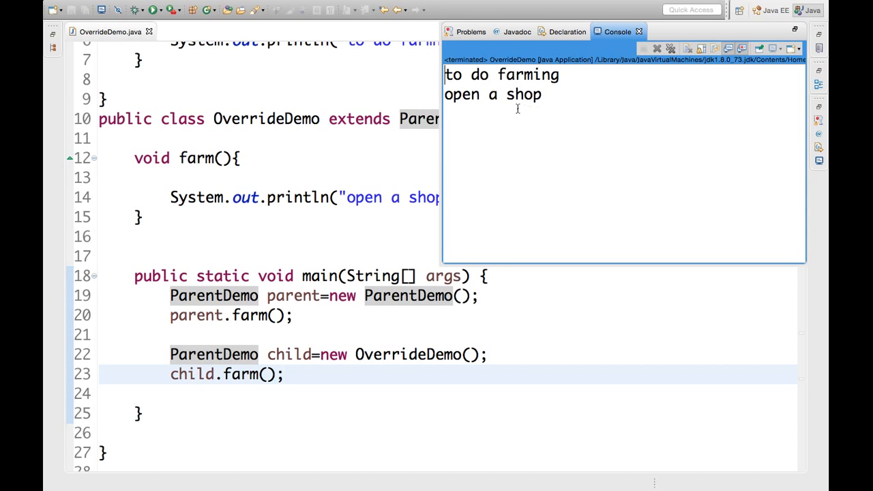
mouse_move(243, 374)
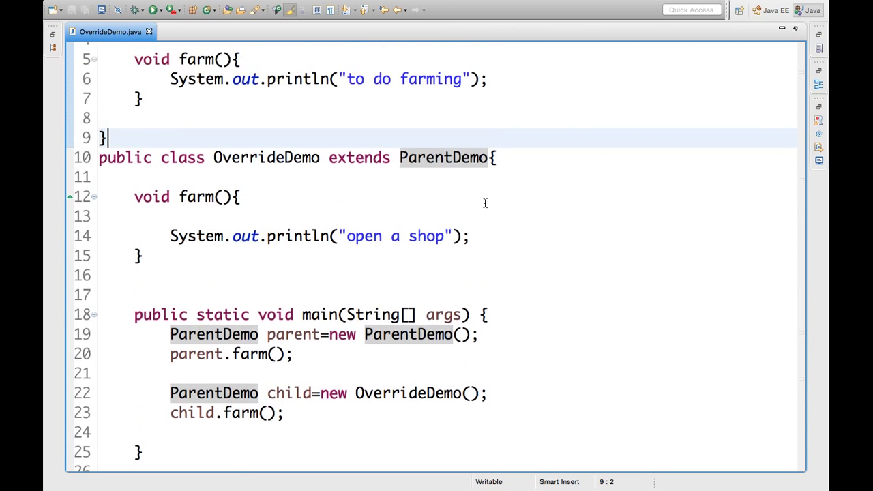
scroll(up, 3)
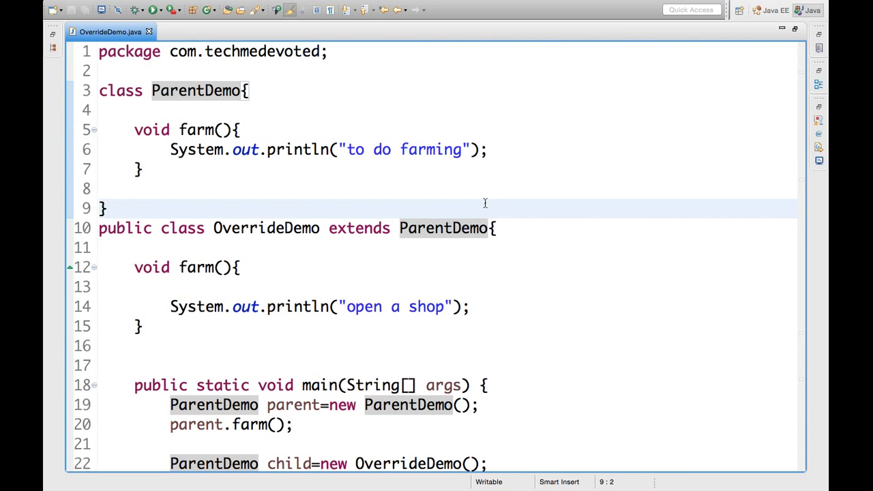
click(106, 208)
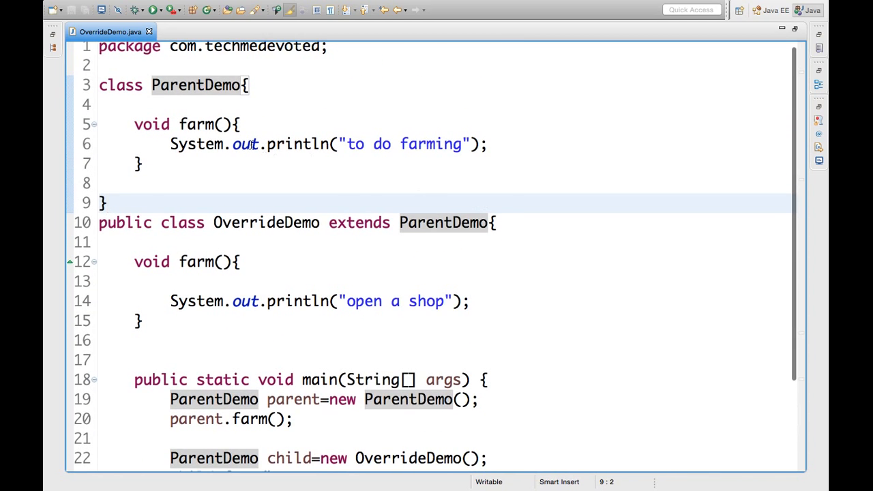
click(221, 125)
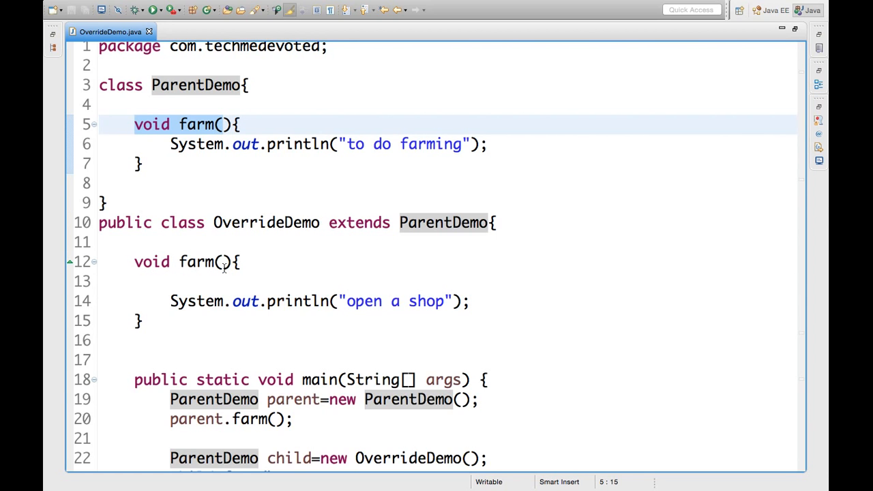
click(196, 124)
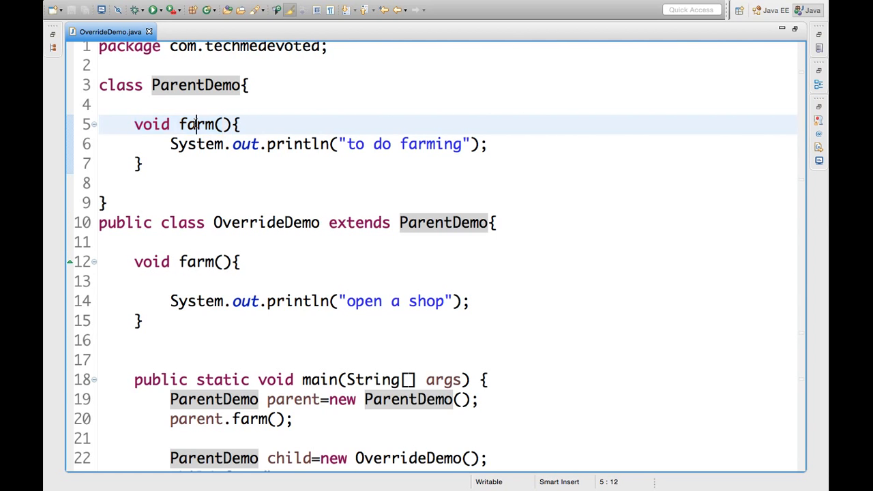